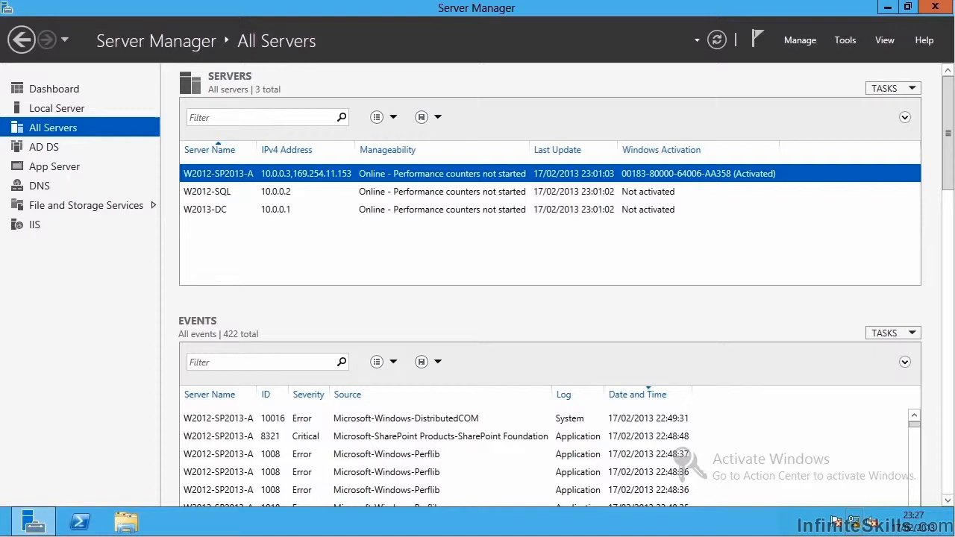
mouse_move(361, 258)
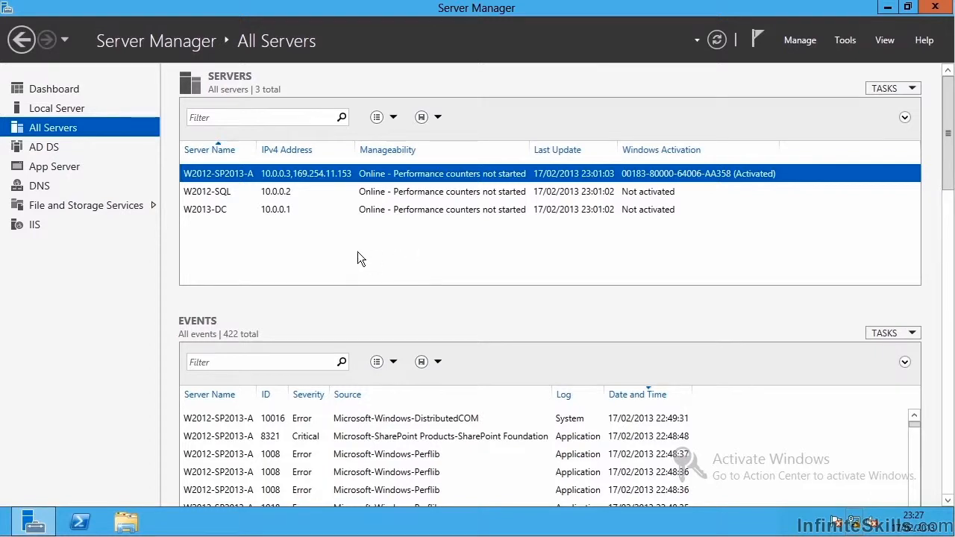
mouse_move(241, 238)
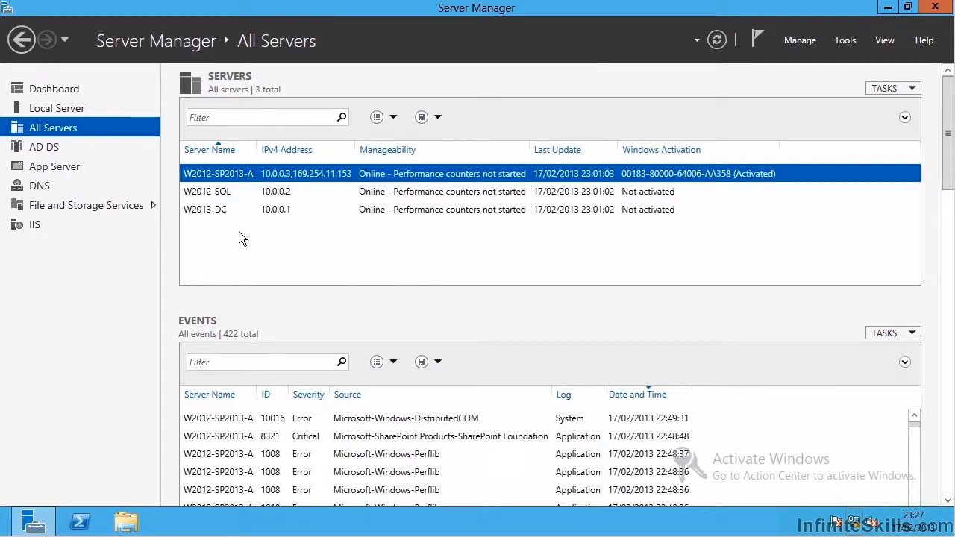
mouse_move(217, 186)
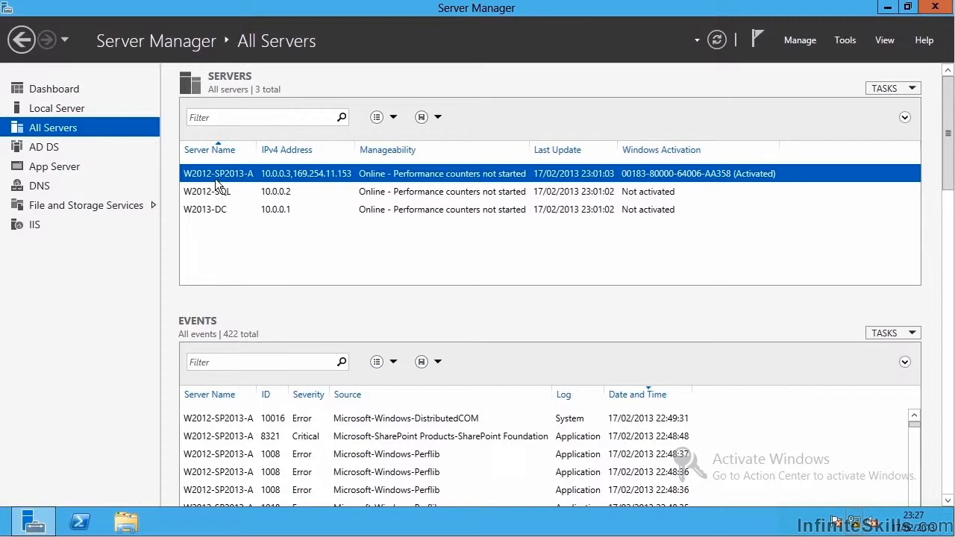
mouse_move(237, 229)
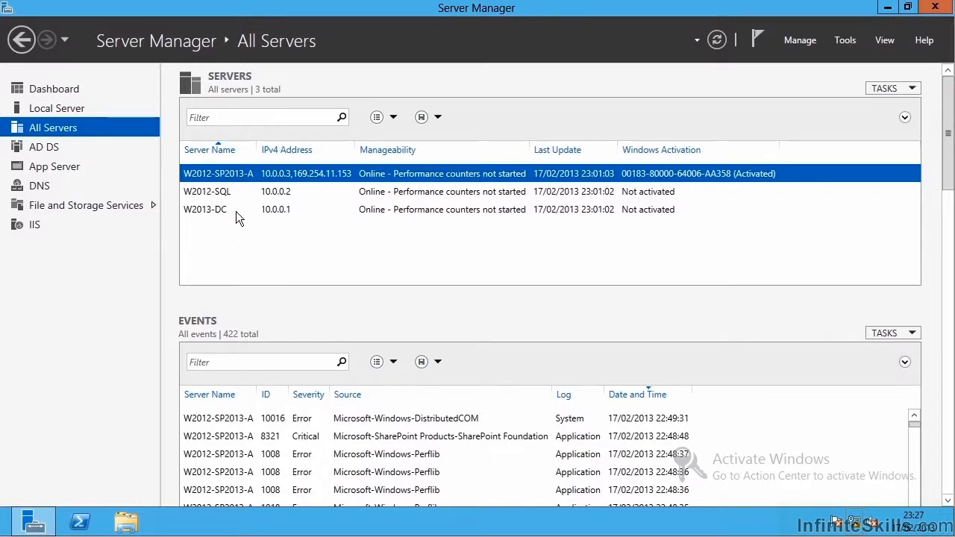
Step: Filter the Server Manager Events pane for W2013-DC, then W2012-SQL, then the next server
left_click(216, 209)
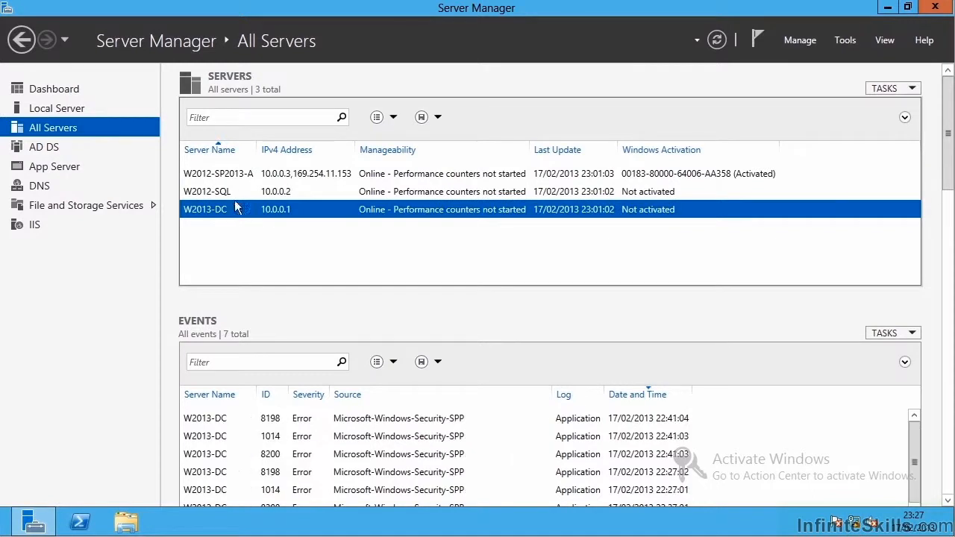
left_click(207, 191)
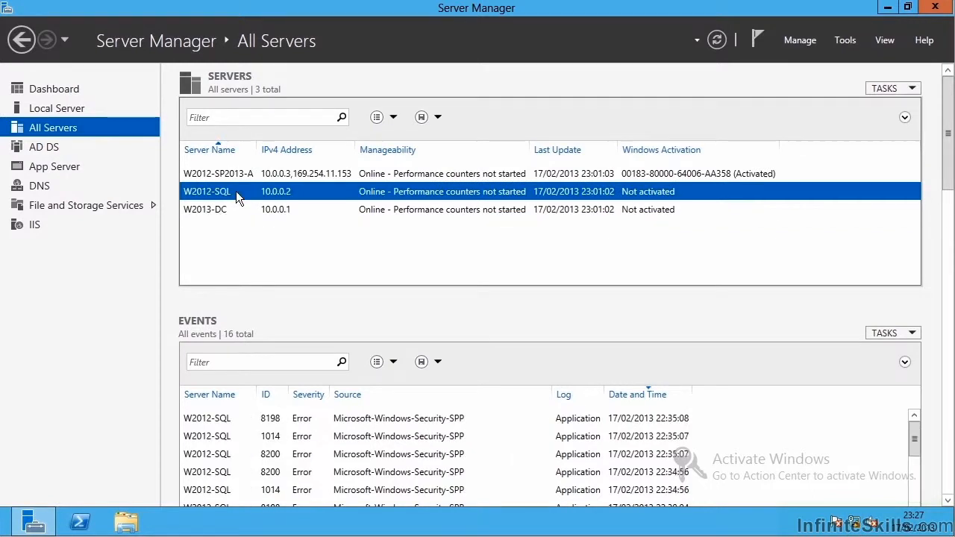
left_click(218, 173)
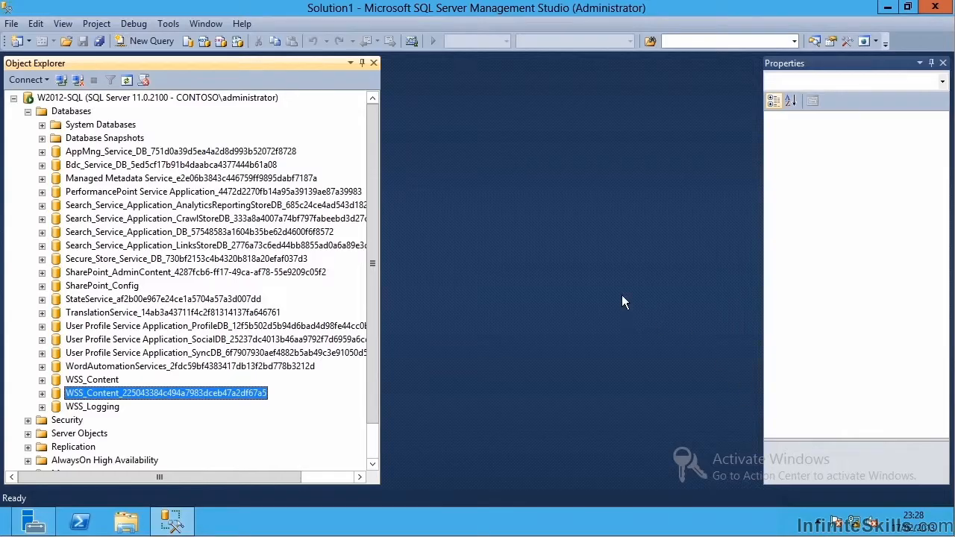
mouse_move(609, 296)
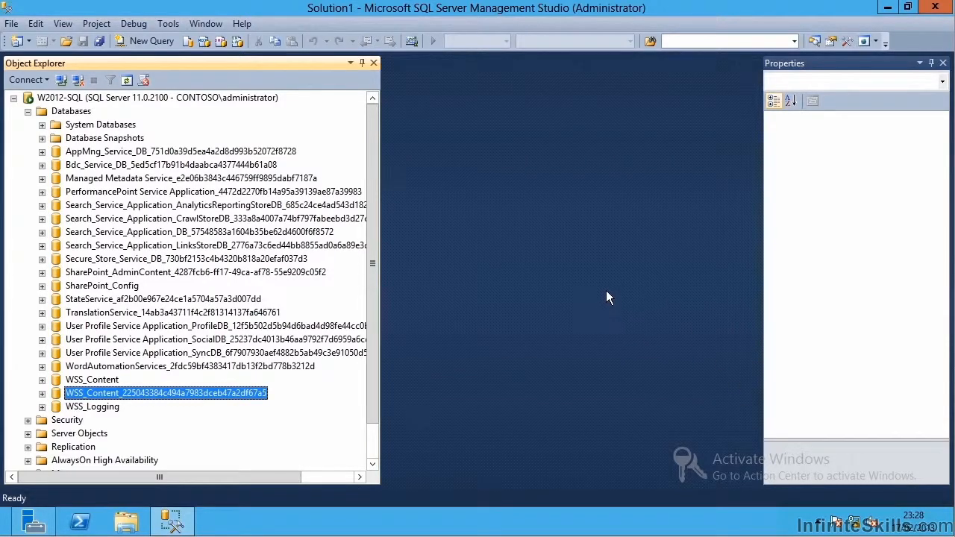
mouse_move(78, 103)
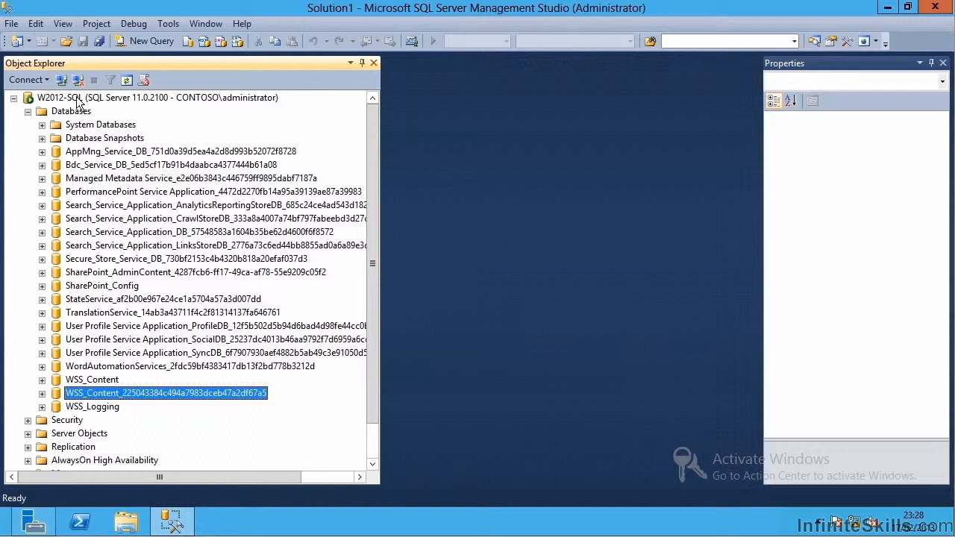
mouse_move(119, 171)
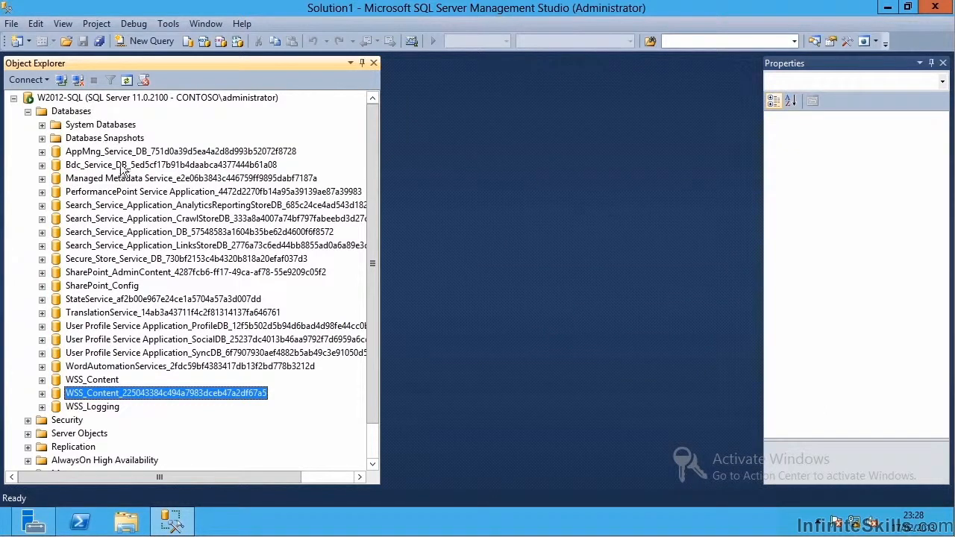
mouse_move(146, 393)
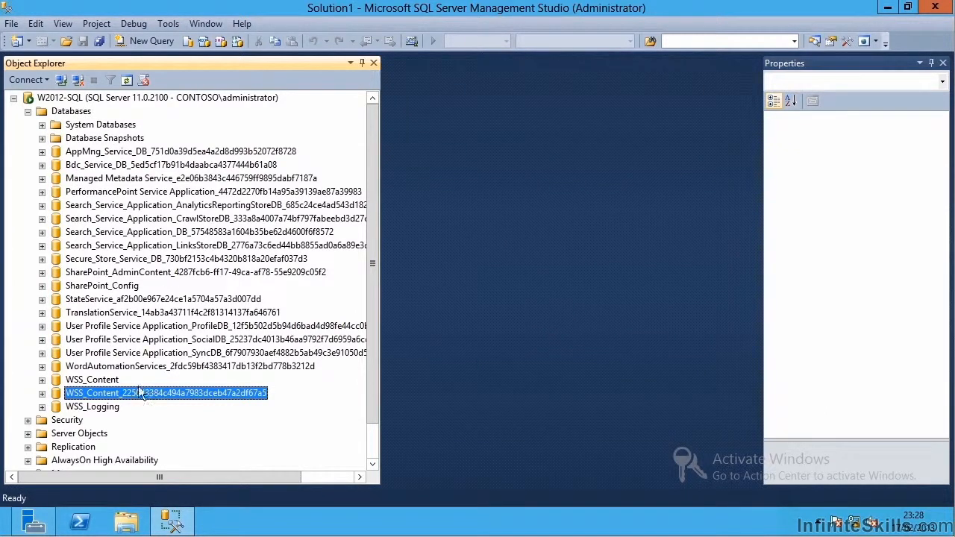
left_click(101, 285)
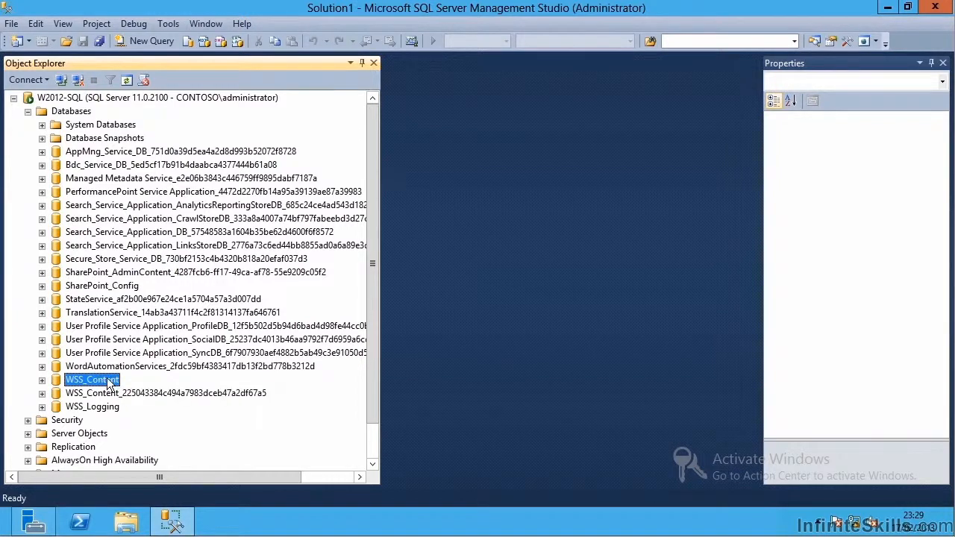
left_click(209, 204)
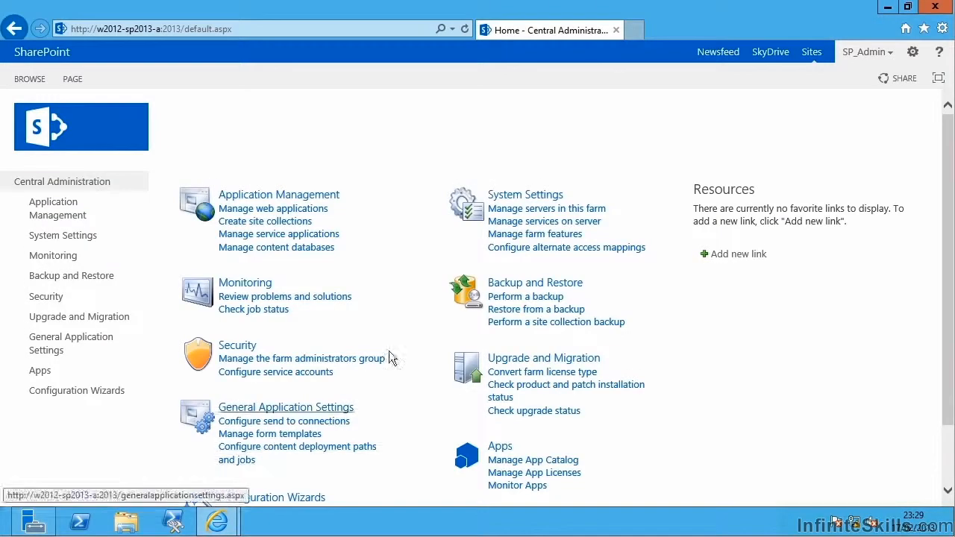
mouse_move(418, 128)
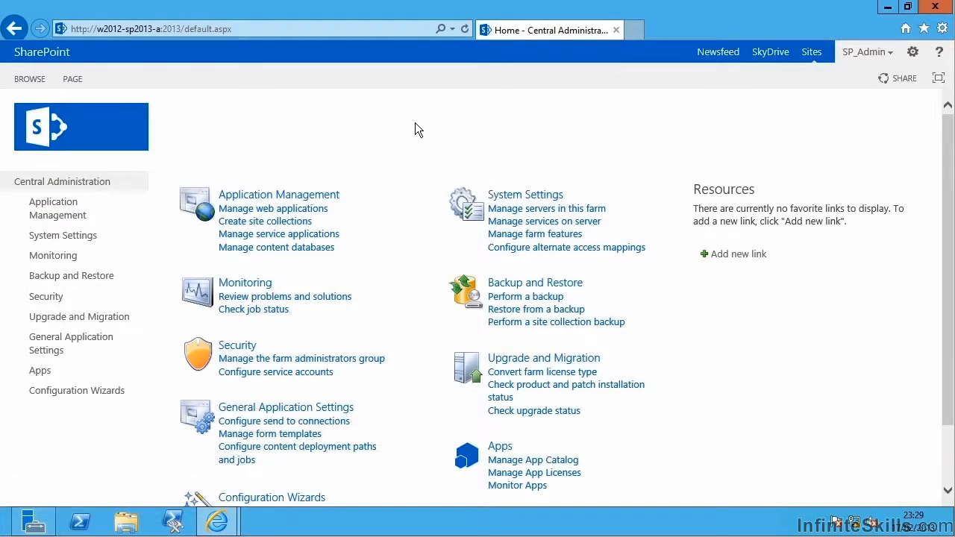
mouse_move(410, 140)
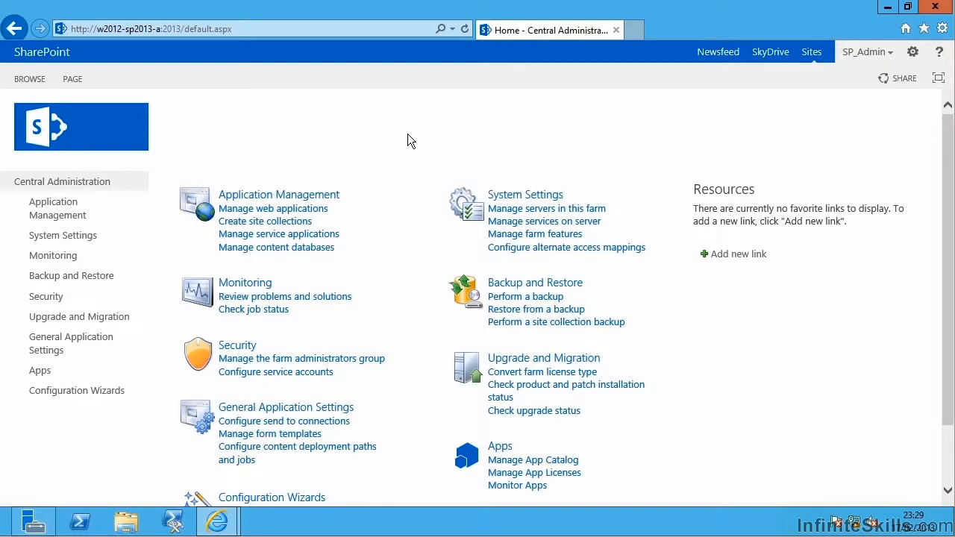
mouse_move(383, 145)
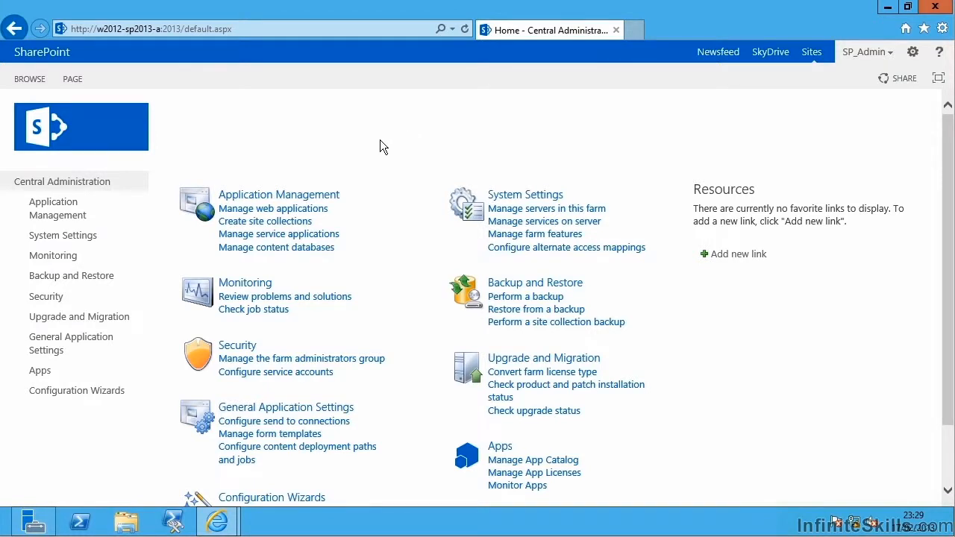
mouse_move(381, 151)
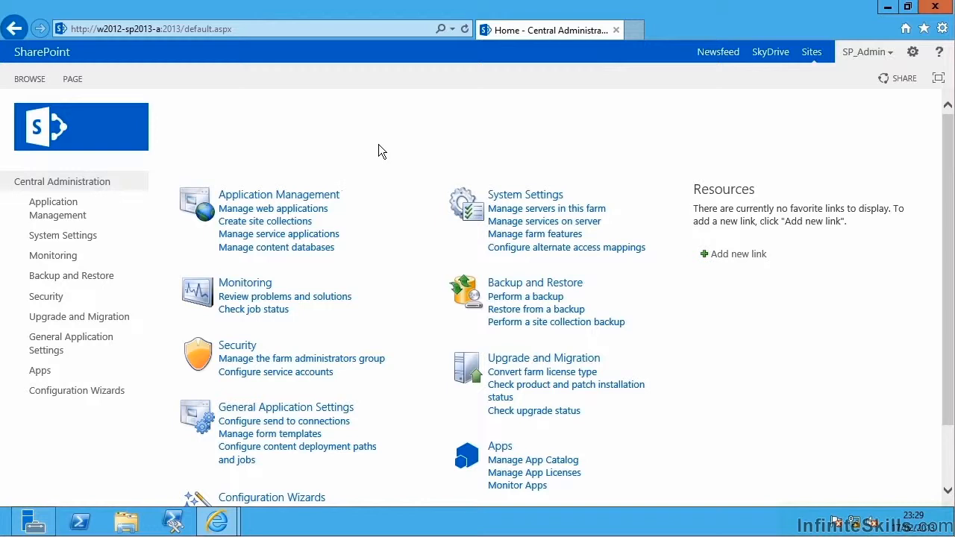
mouse_move(427, 206)
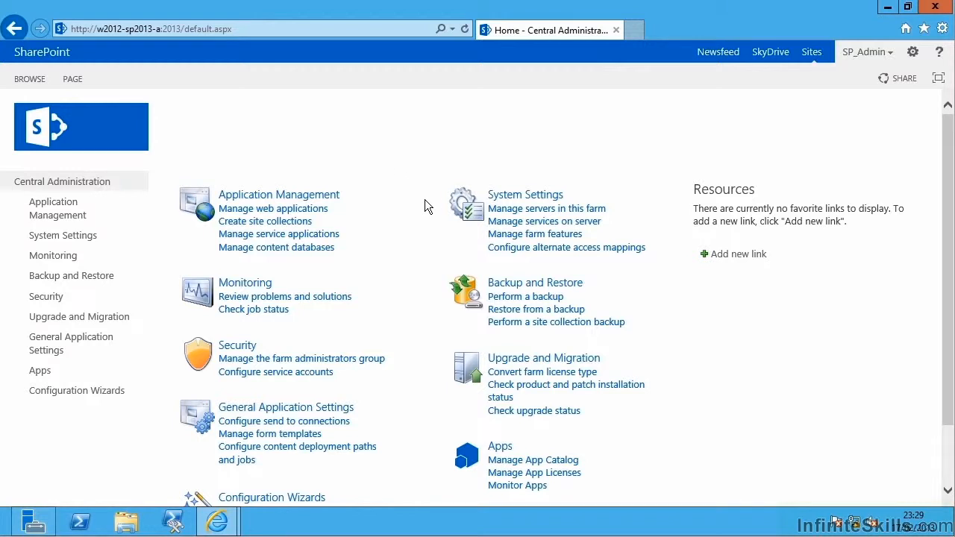
mouse_move(432, 217)
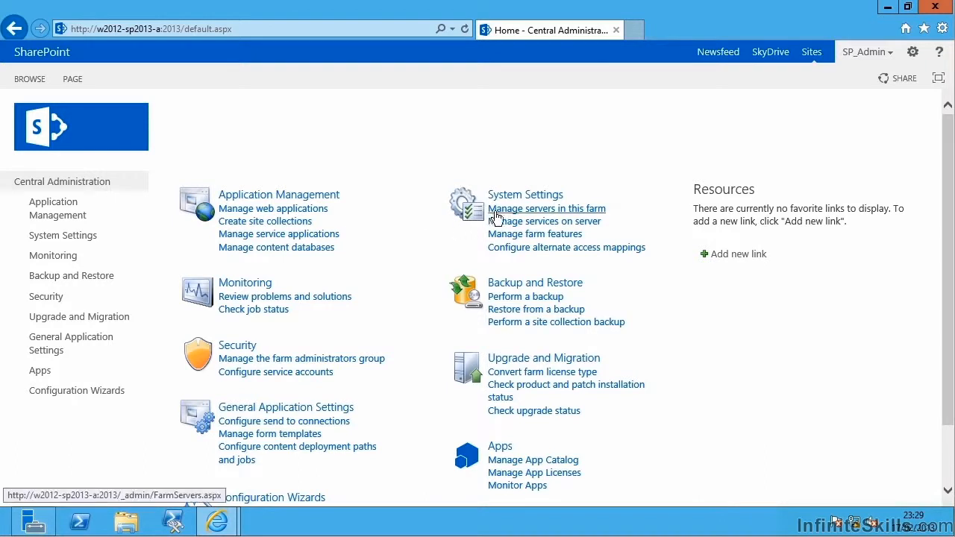
mouse_move(513, 215)
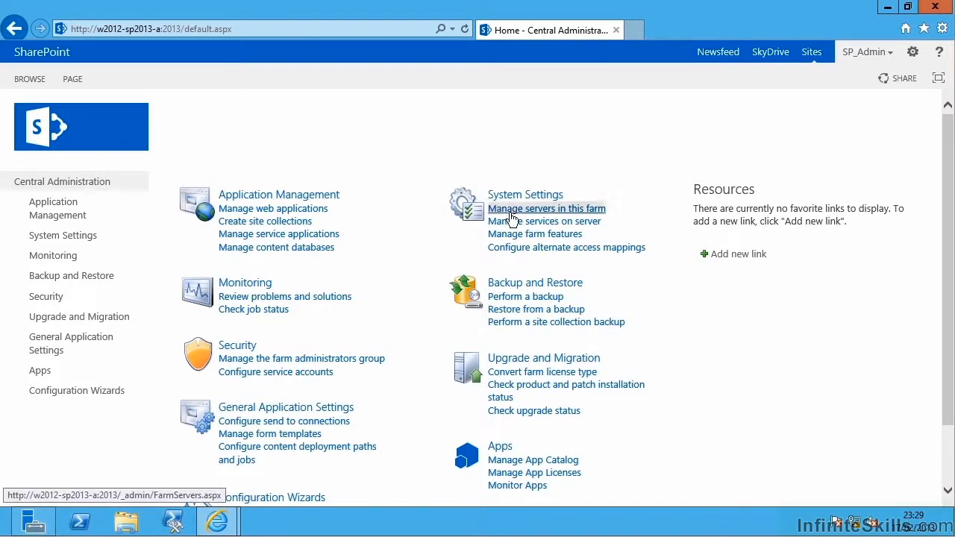
left_click(545, 208)
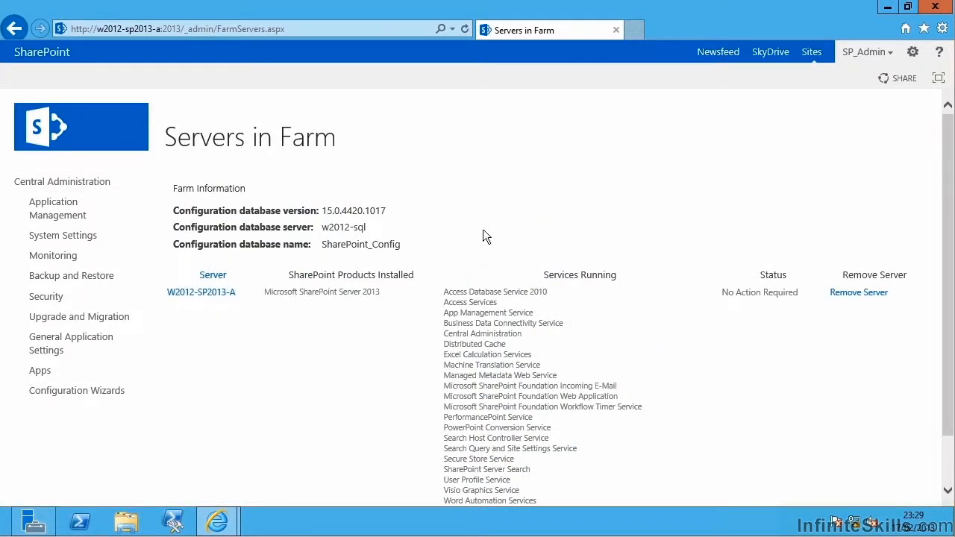
mouse_move(373, 319)
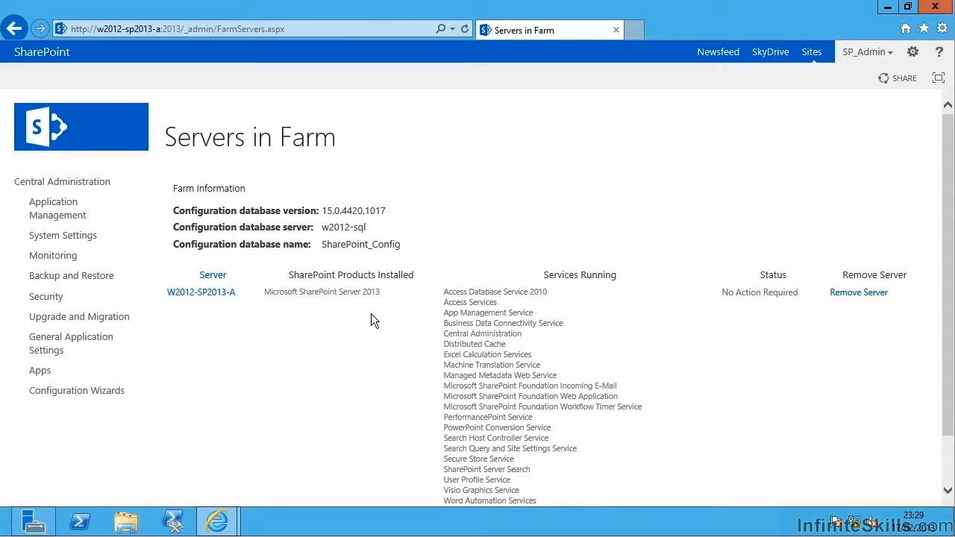
mouse_move(335, 336)
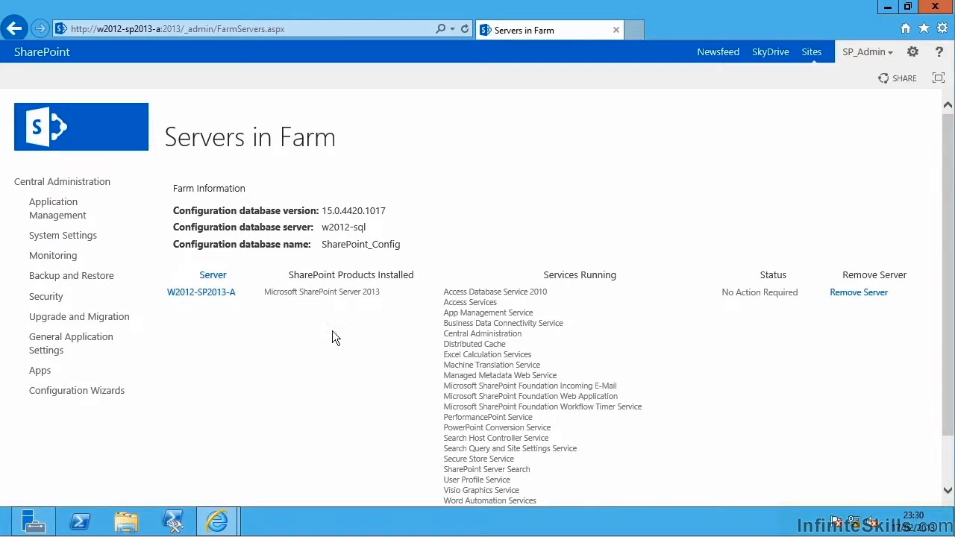
mouse_move(212, 305)
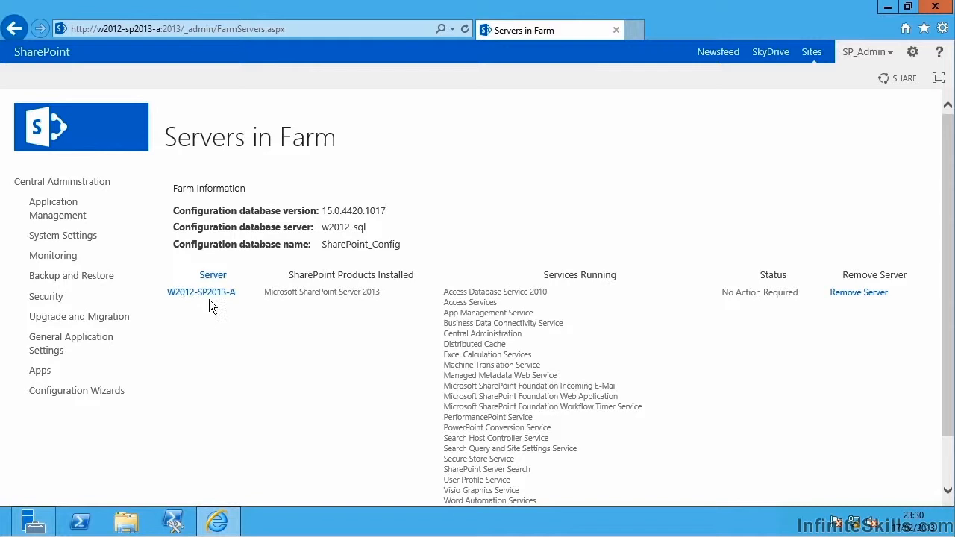
mouse_move(188, 305)
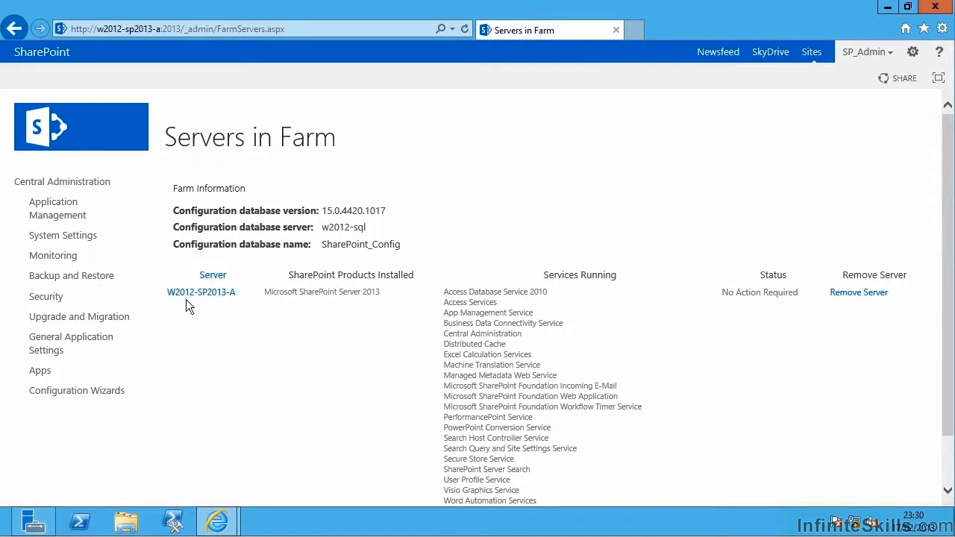
mouse_move(221, 309)
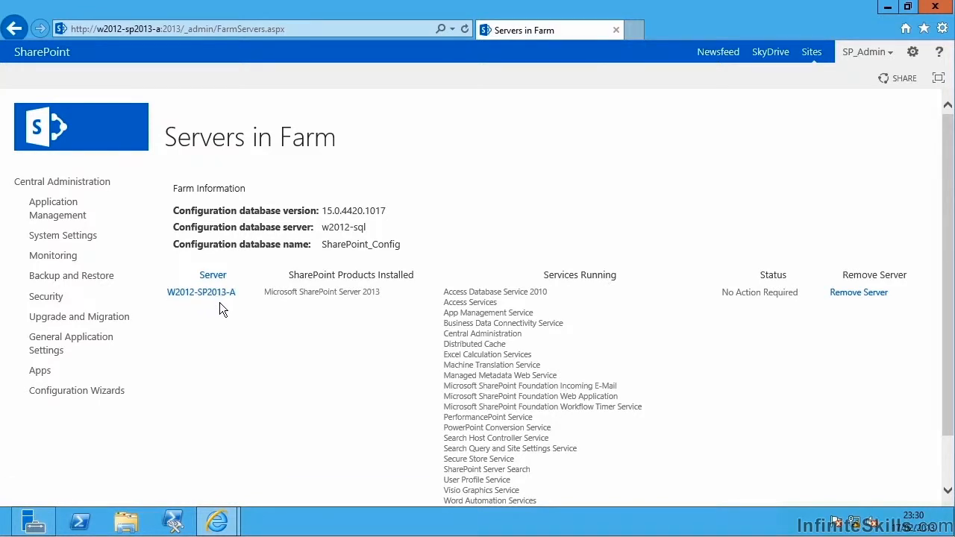
mouse_move(464, 302)
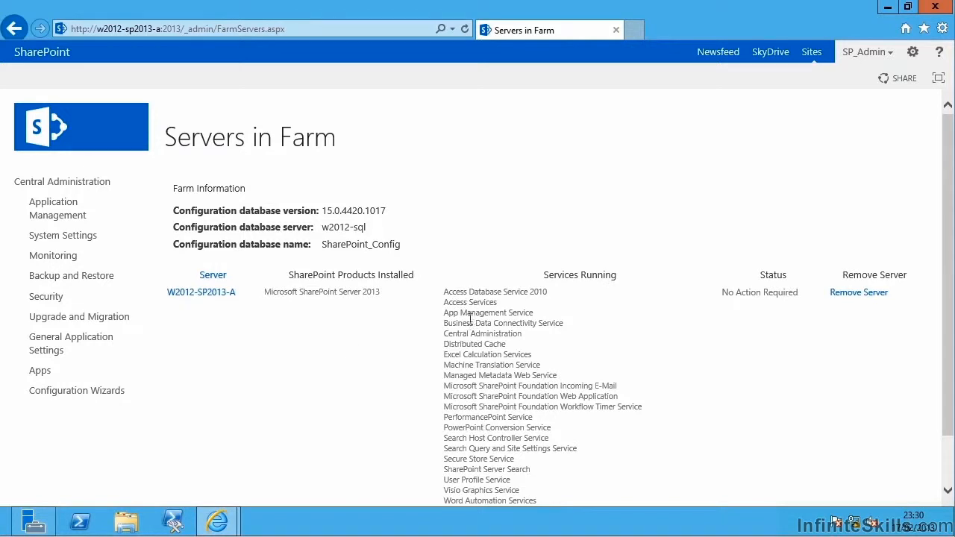
mouse_move(521, 407)
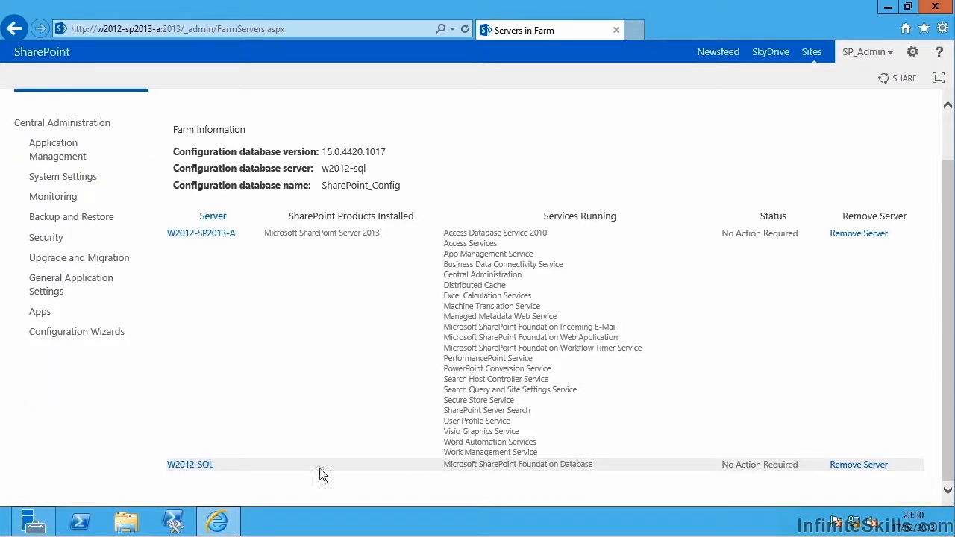
mouse_move(247, 465)
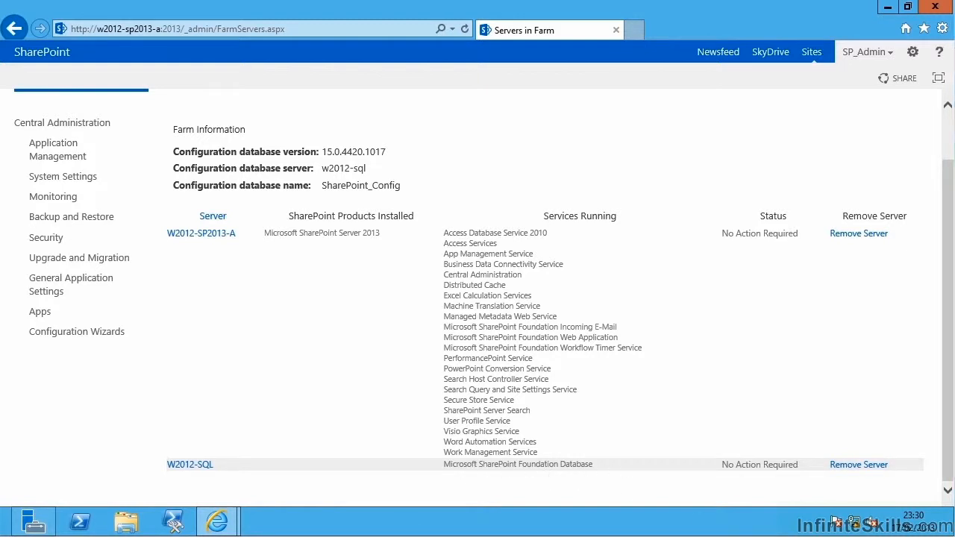
mouse_move(619, 398)
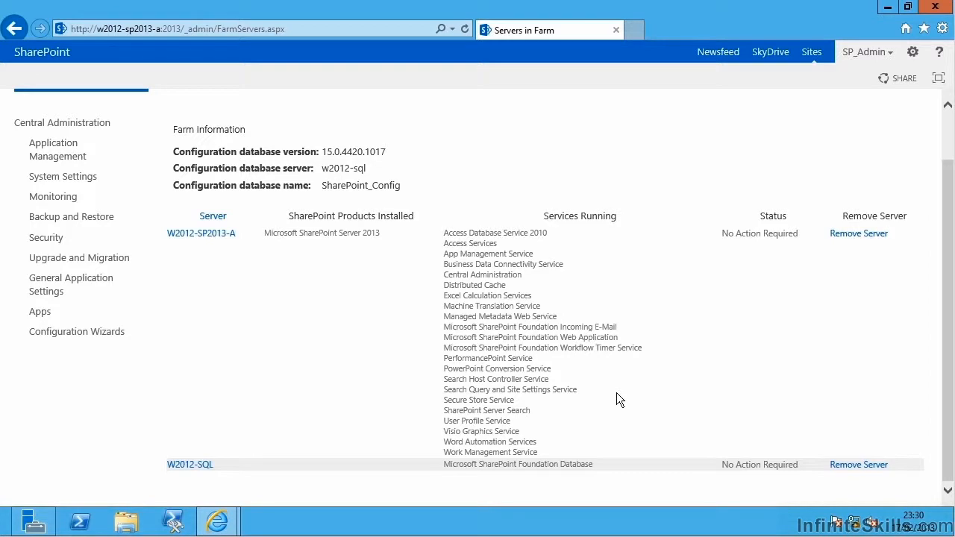
mouse_move(547, 384)
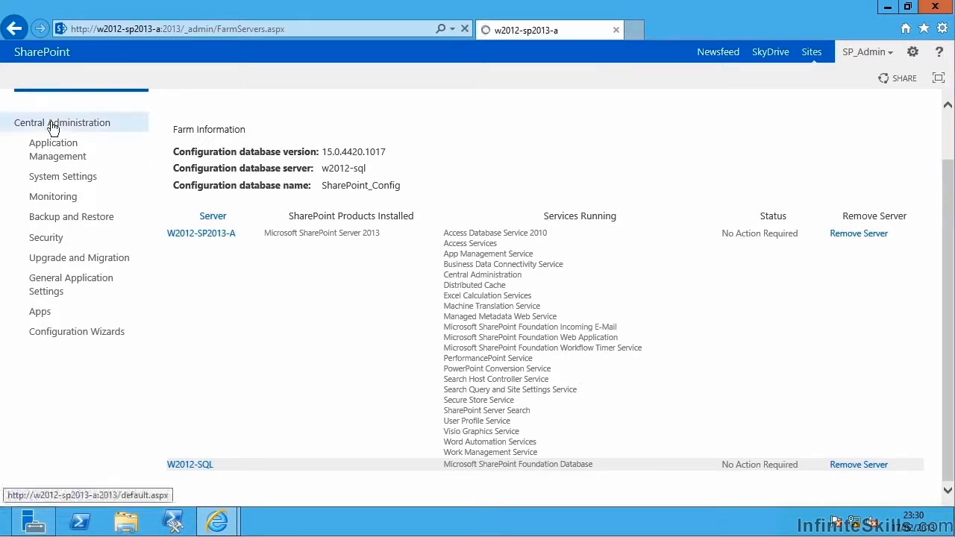
Step: Show Manage web applications: SharePoint - sp2013, SharePoint - 80, Central Administration v4 on 2013
left_click(62, 122)
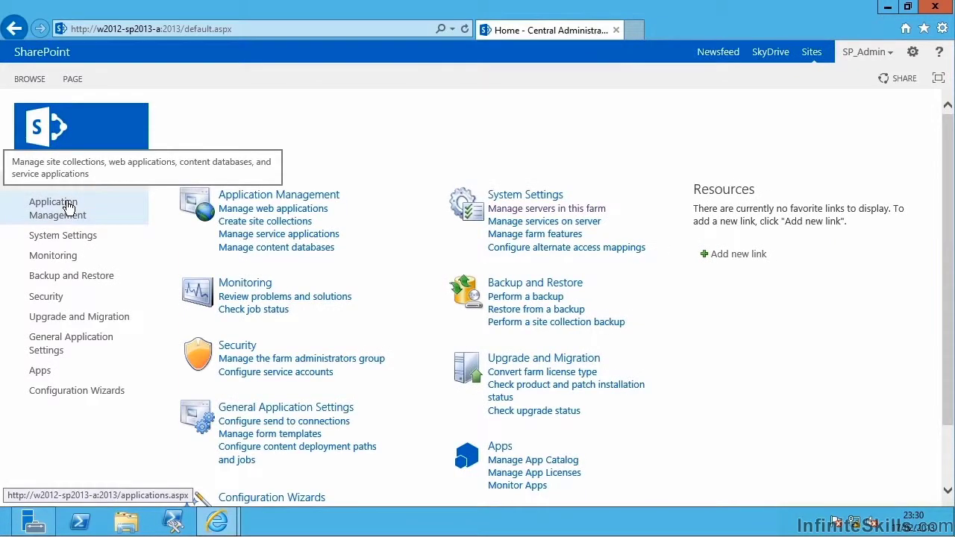
left_click(52, 208)
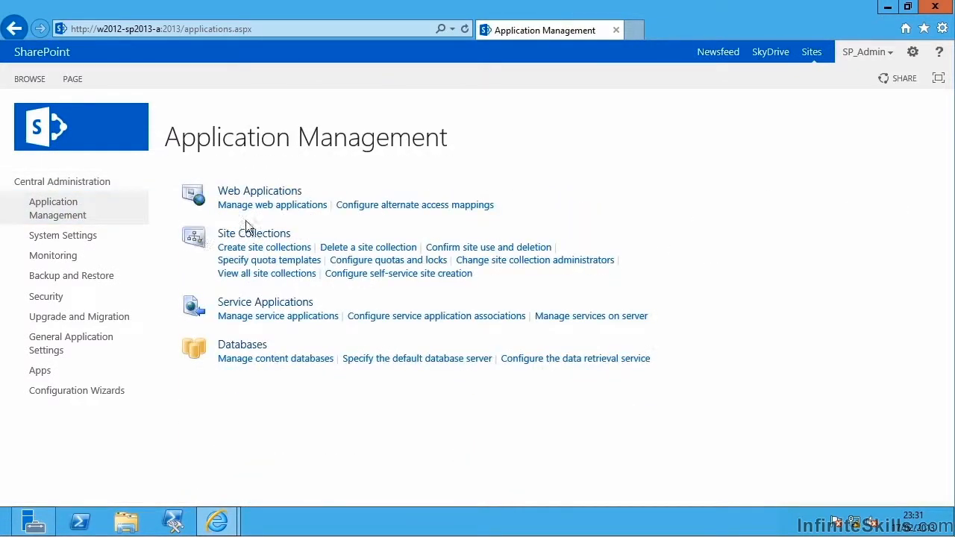
left_click(272, 204)
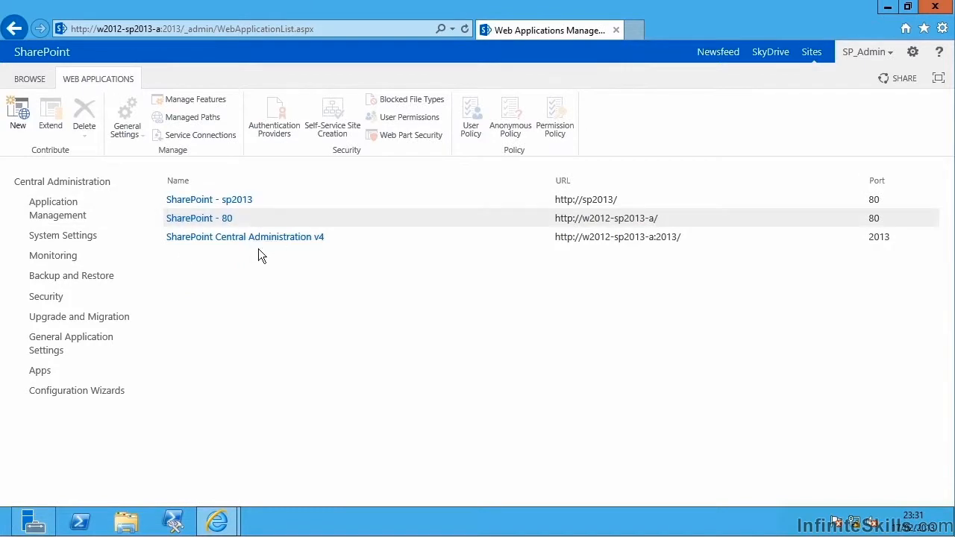
mouse_move(273, 279)
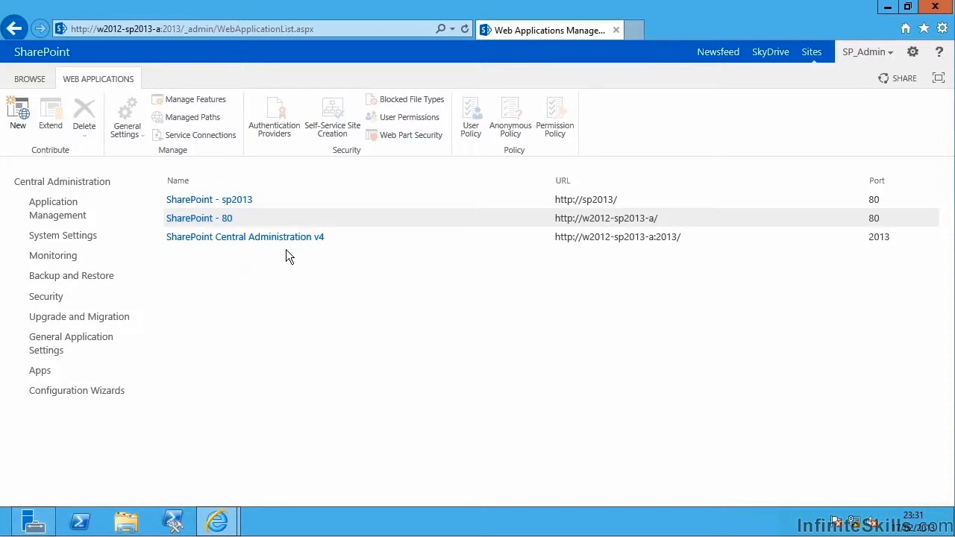
mouse_move(289, 256)
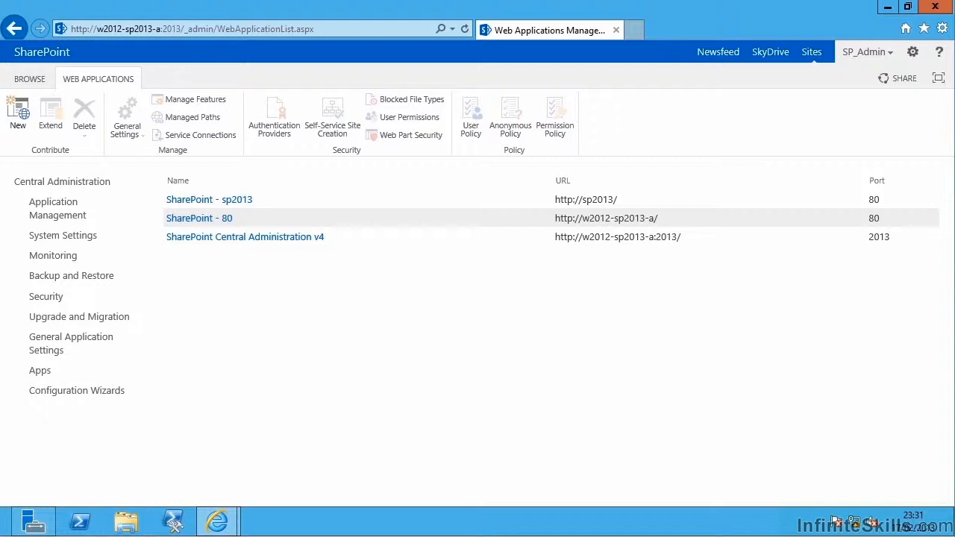
mouse_move(248, 306)
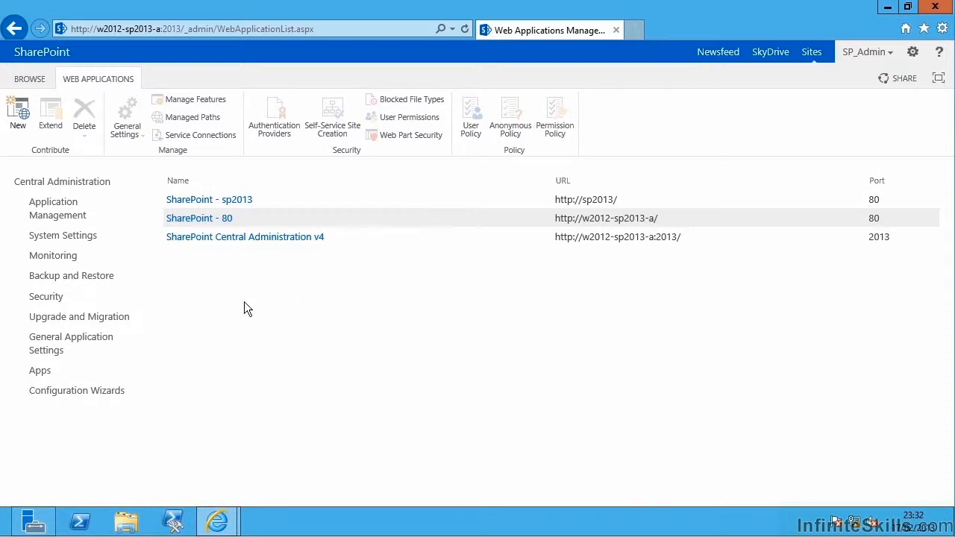
mouse_move(57, 215)
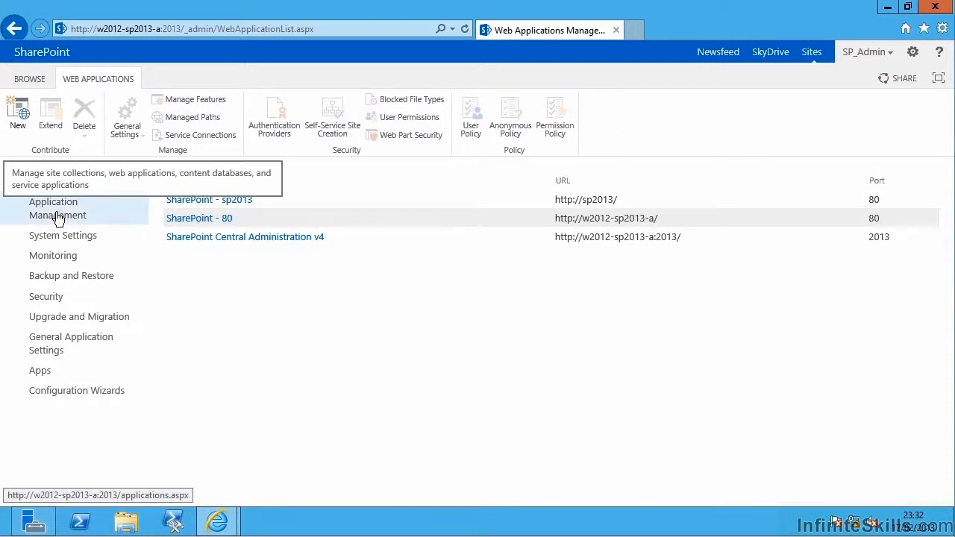
left_click(58, 208)
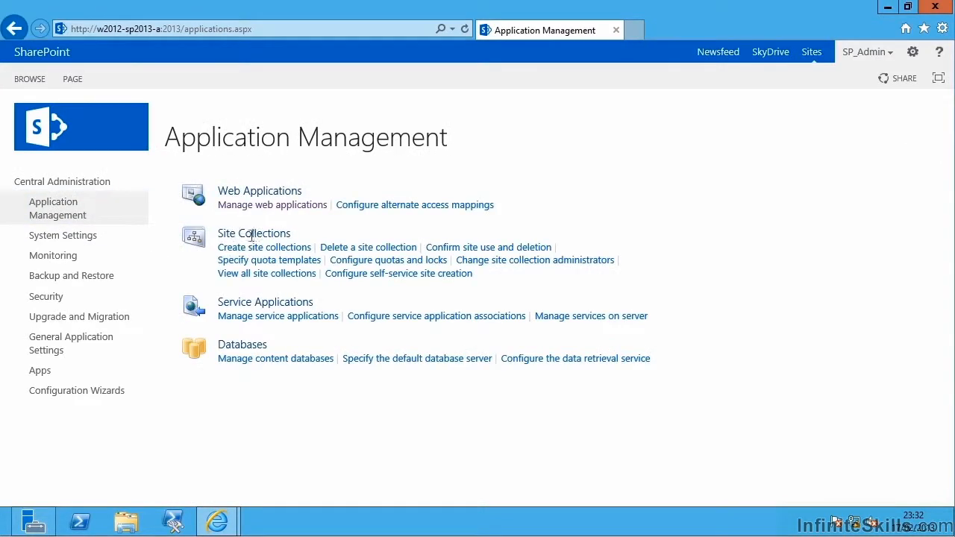
mouse_move(271, 281)
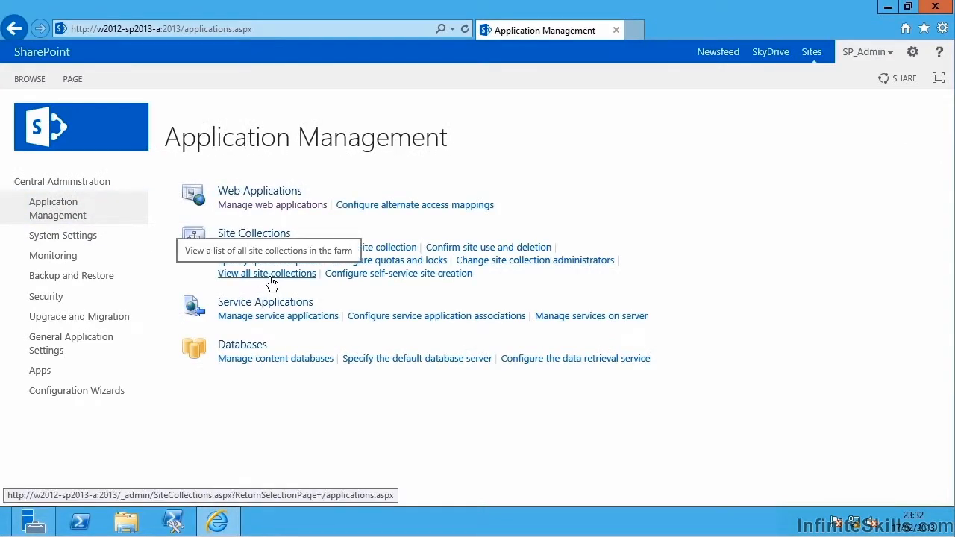
left_click(266, 273)
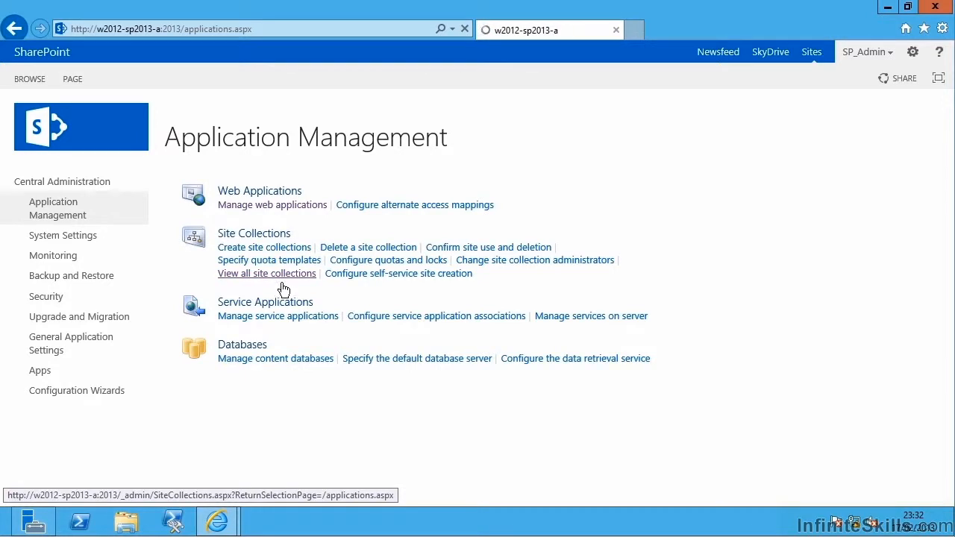
left_click(266, 273)
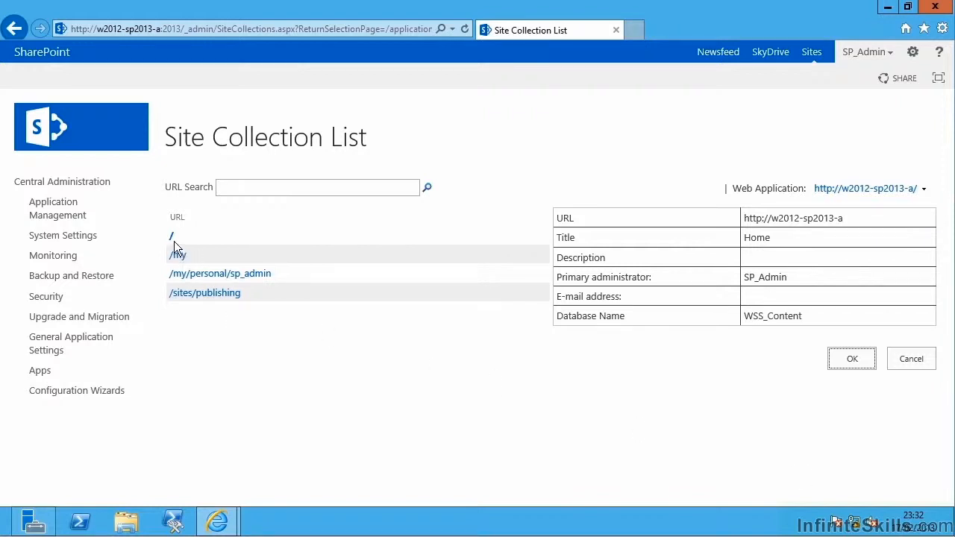
mouse_move(173, 240)
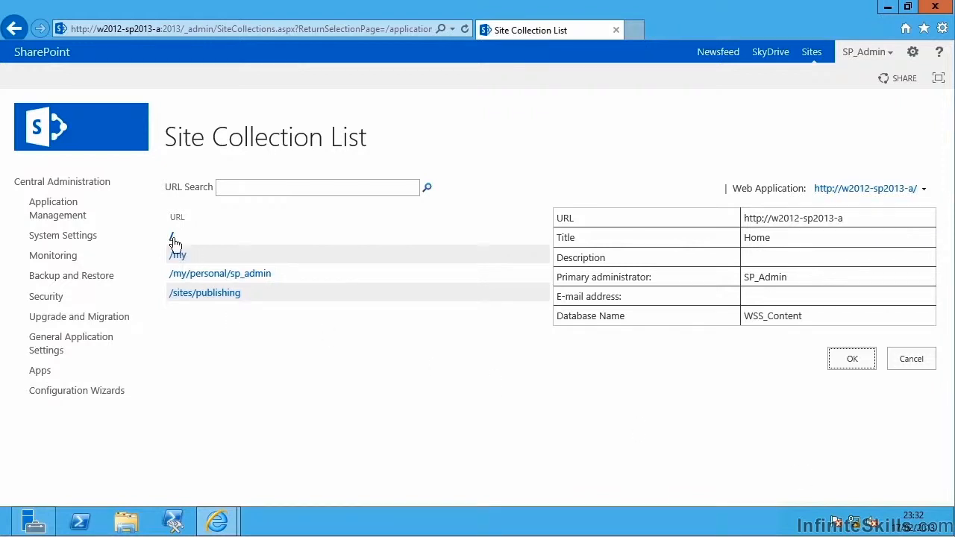
mouse_move(211, 243)
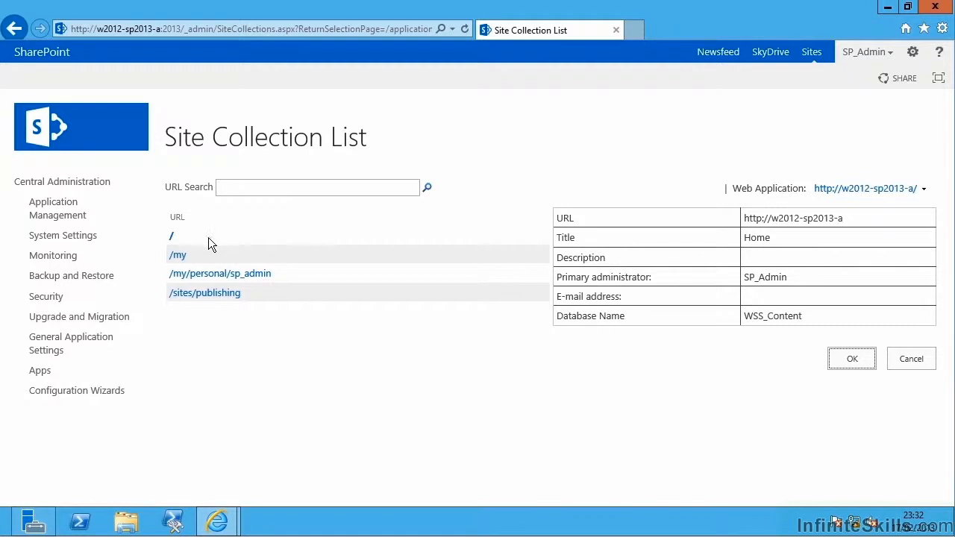
mouse_move(219, 267)
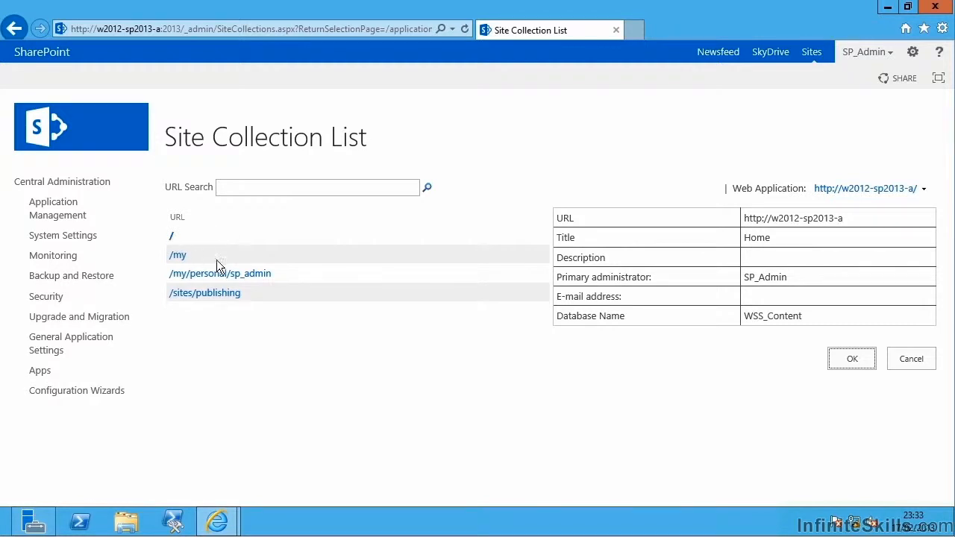
mouse_move(195, 280)
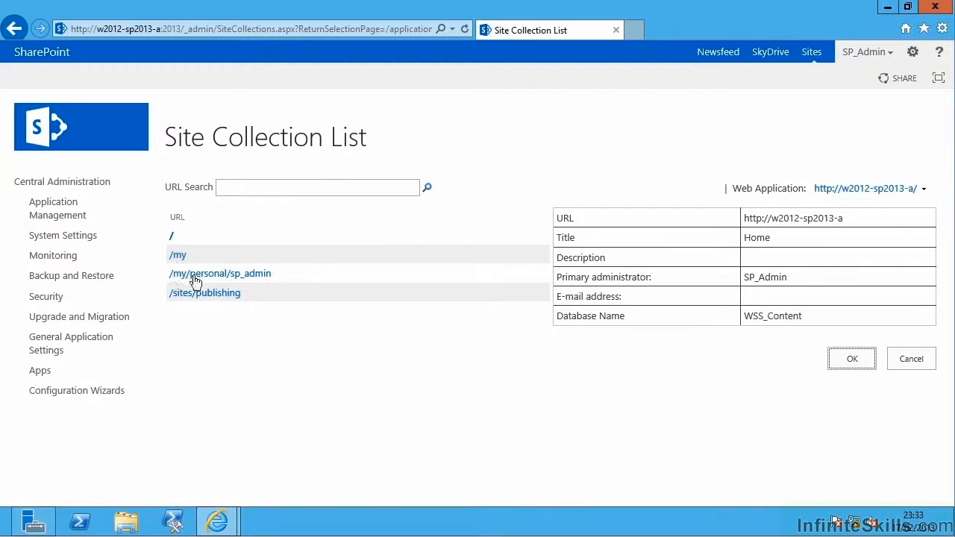
mouse_move(261, 287)
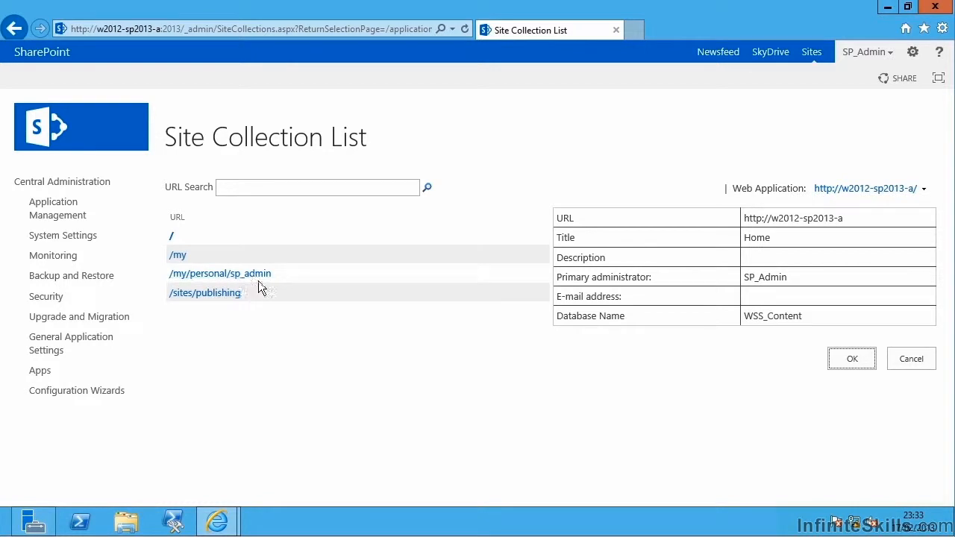
mouse_move(192, 310)
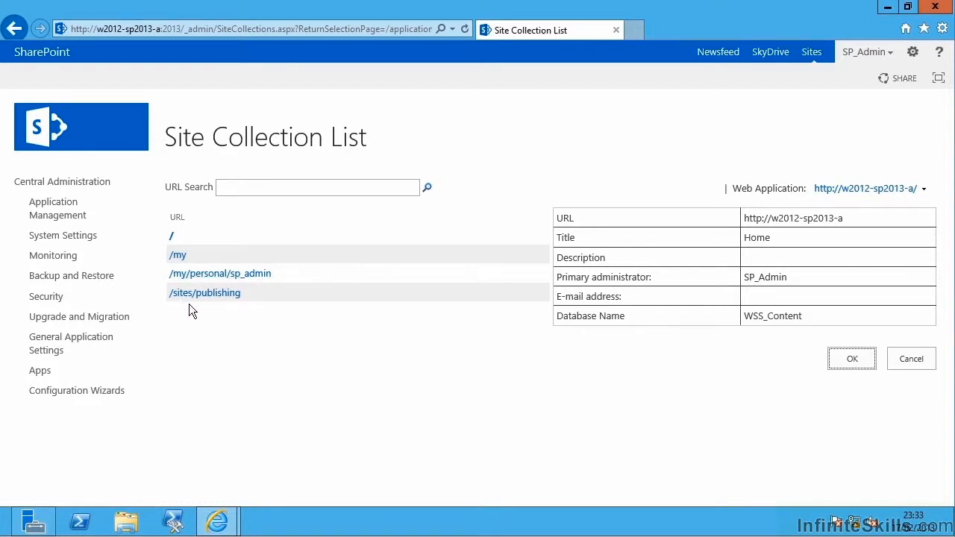
mouse_move(241, 331)
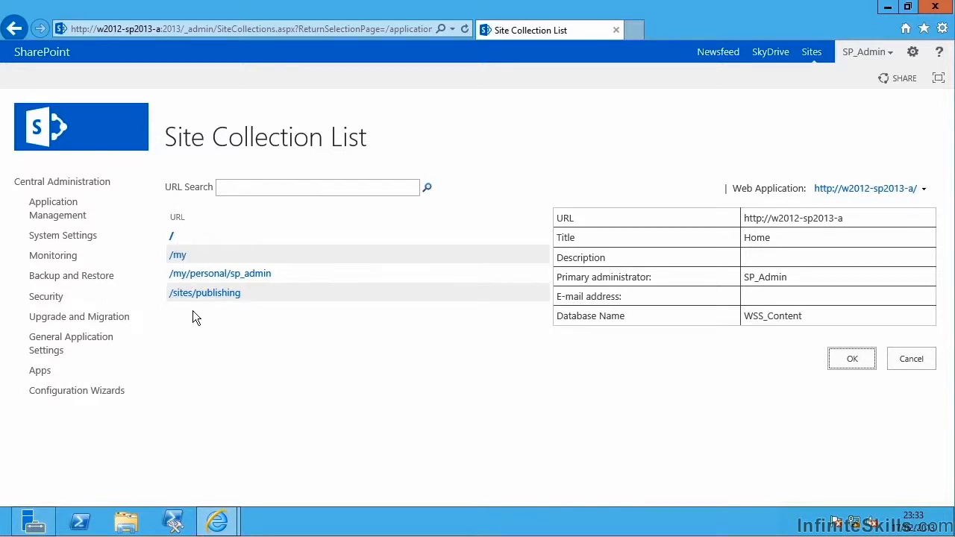
mouse_move(212, 339)
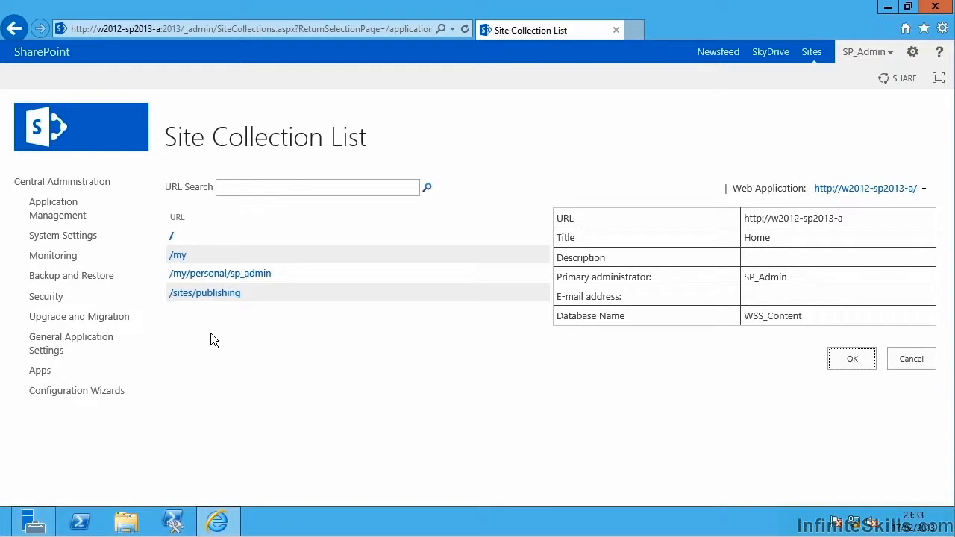
mouse_move(252, 292)
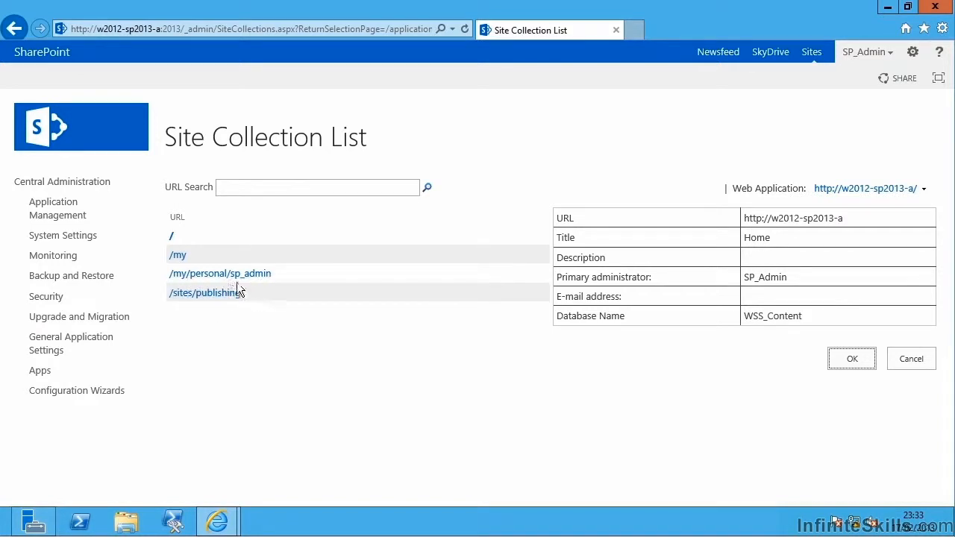
mouse_move(184, 265)
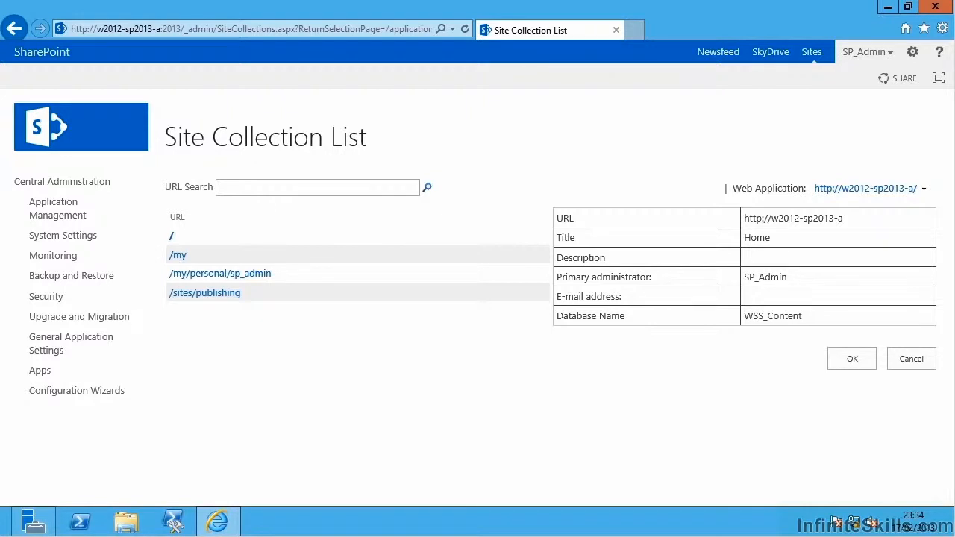
mouse_move(216, 522)
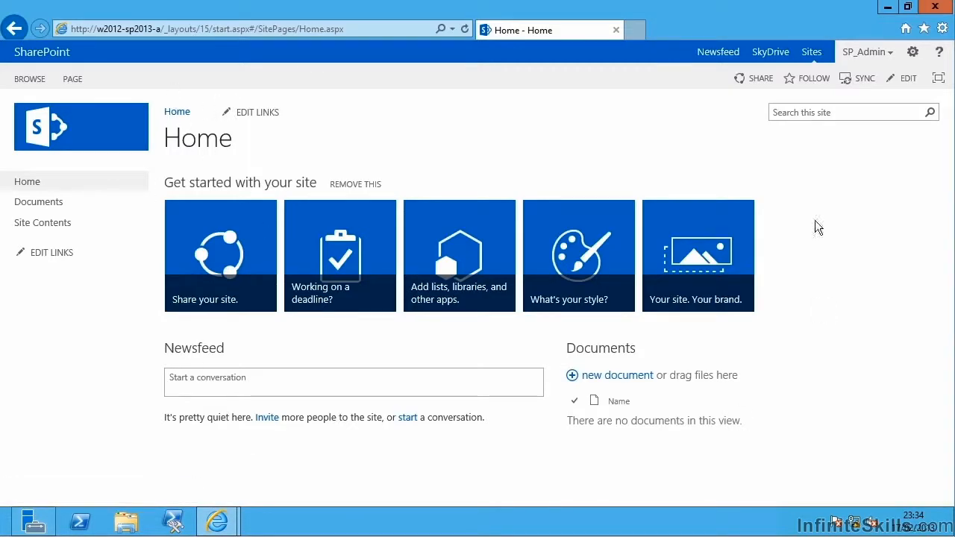
mouse_move(167, 55)
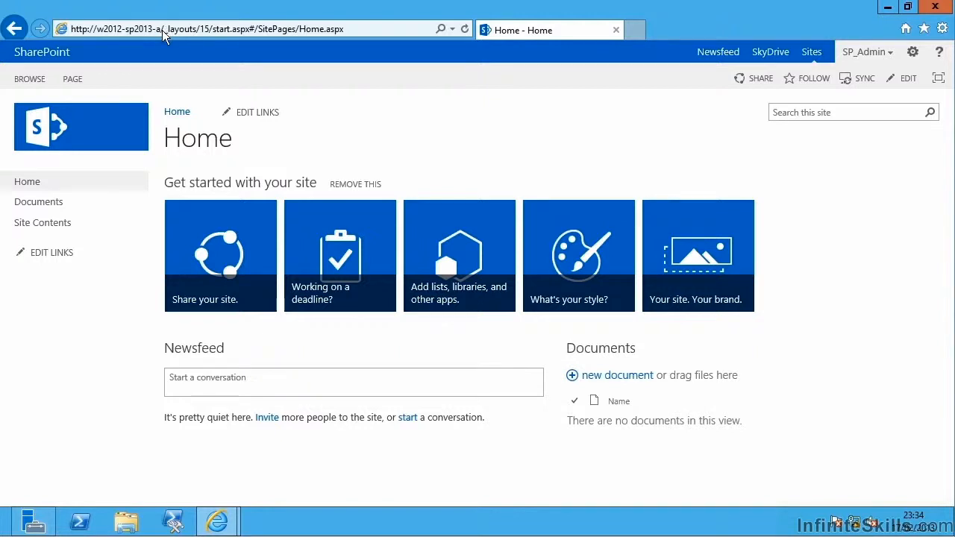
mouse_move(438, 213)
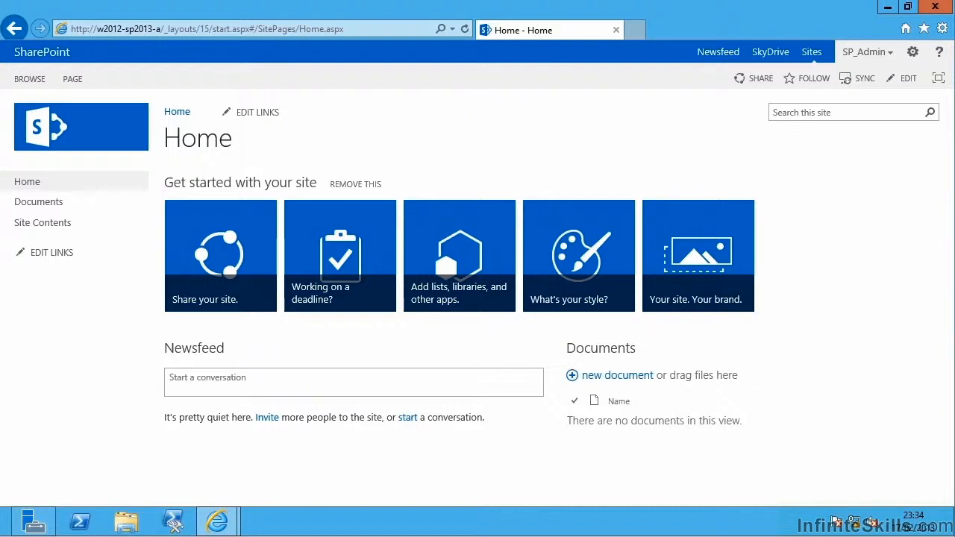
mouse_move(364, 441)
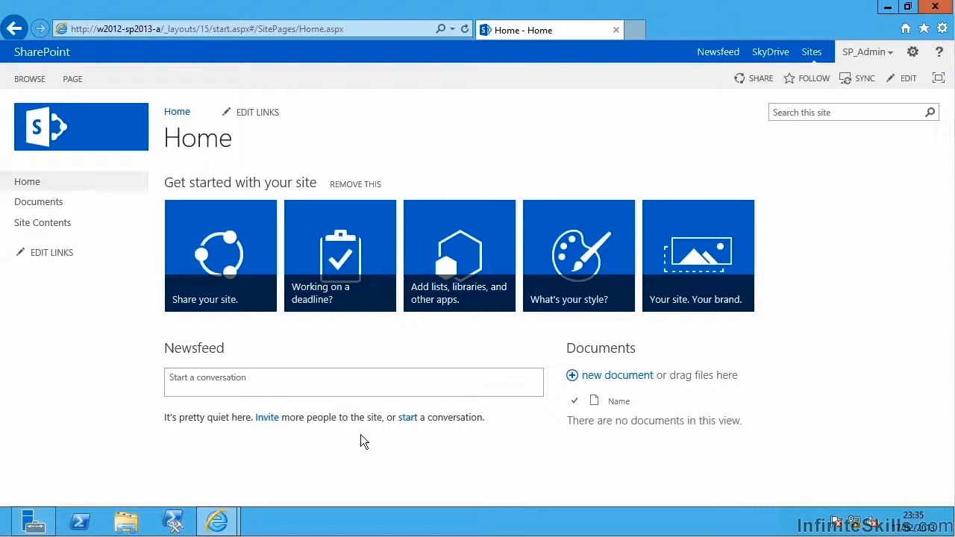
mouse_move(38, 201)
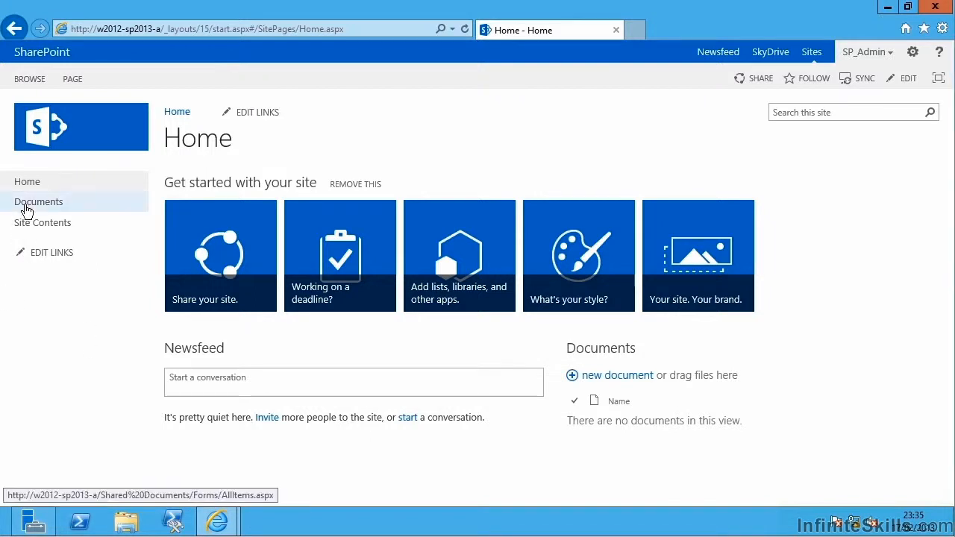
Step: Open the empty Documents library from the site's Quick Launch
left_click(38, 201)
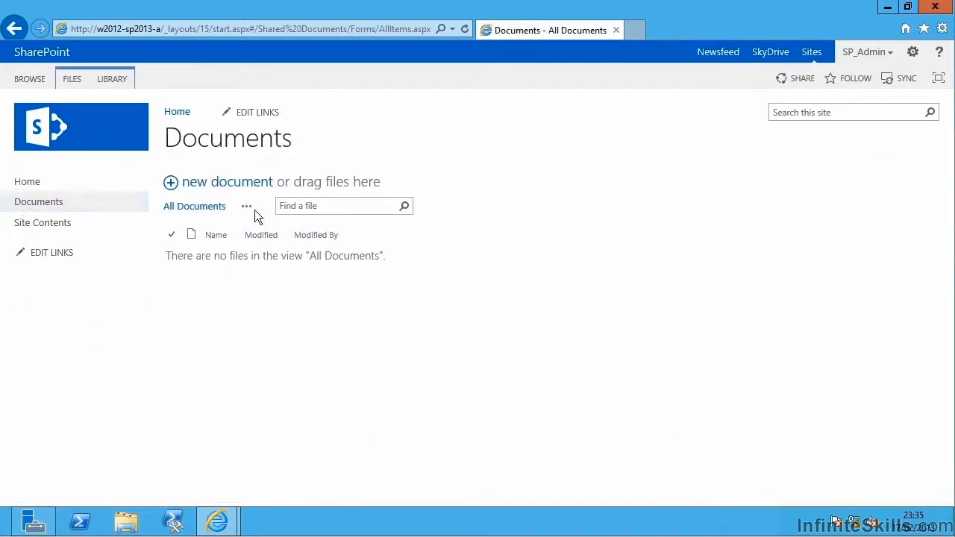
mouse_move(400, 302)
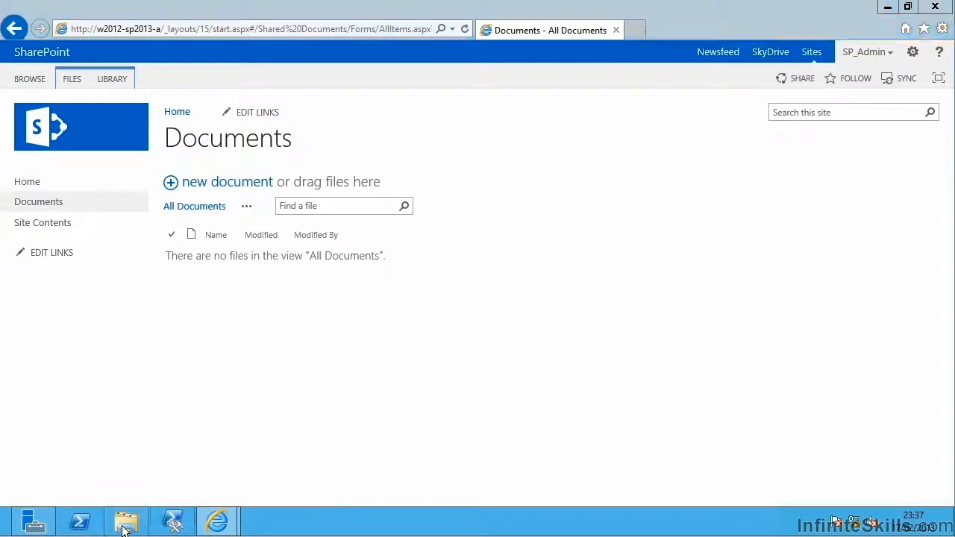
Step: Drag A Sample Document from File Explorer into the SharePoint Documents library
left_click(126, 521)
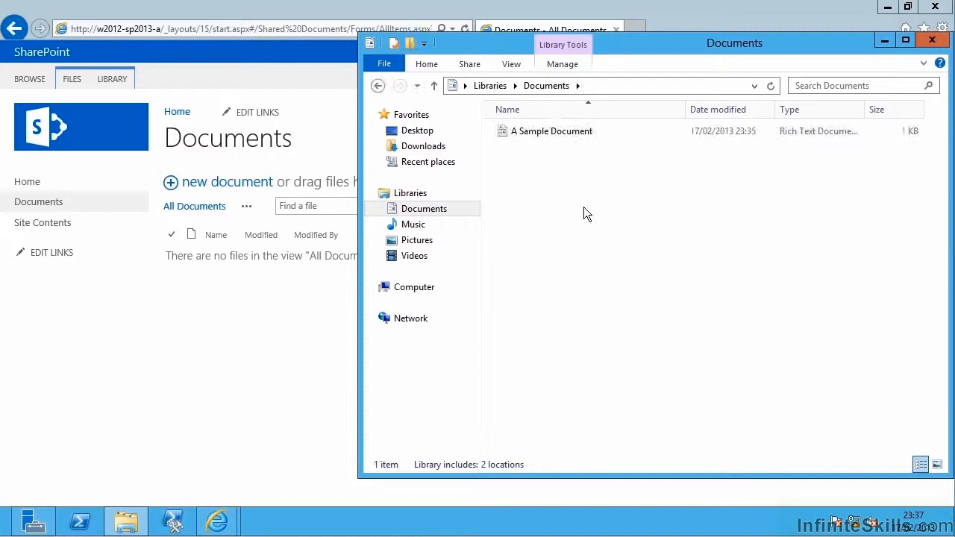
left_click(549, 131)
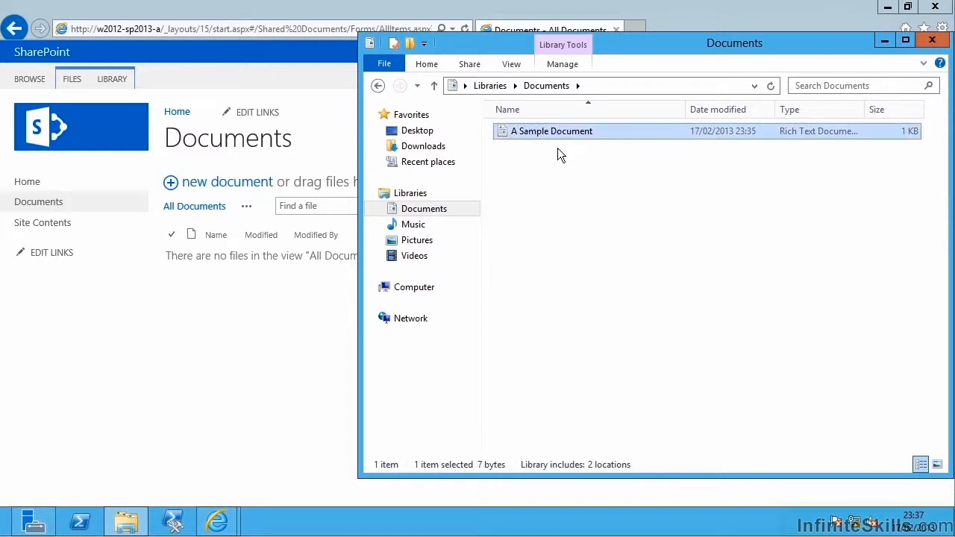
mouse_move(560, 138)
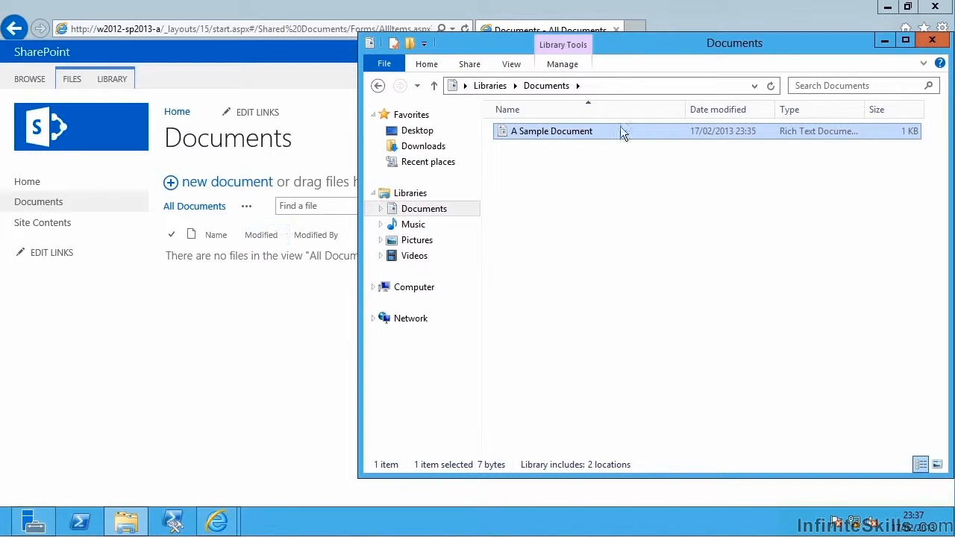
left_click_drag(551, 130, 443, 224)
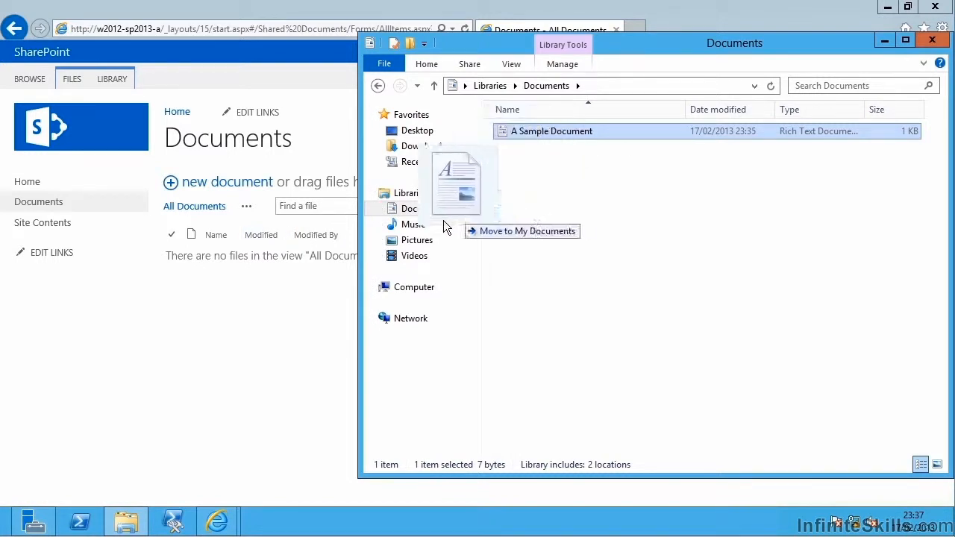
left_click_drag(455, 183, 231, 224)
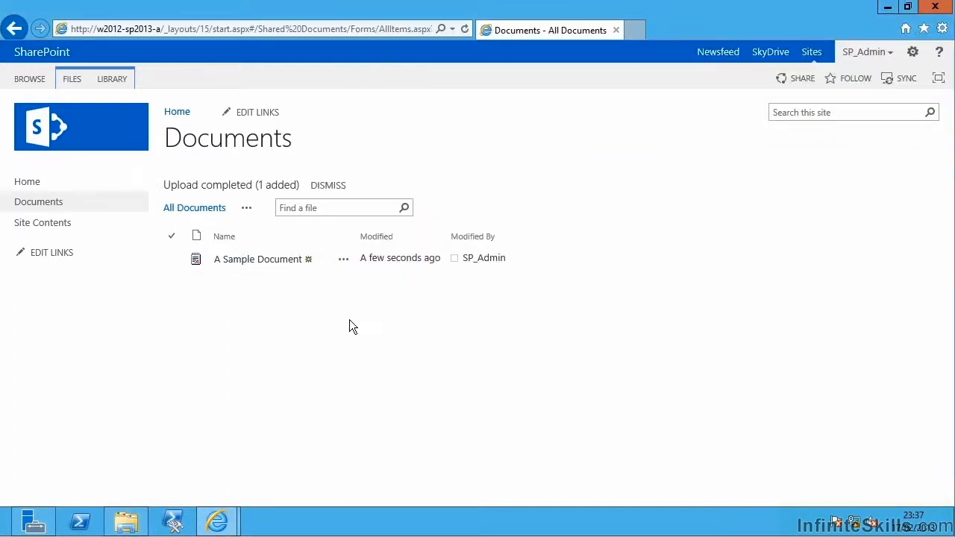
mouse_move(851, 506)
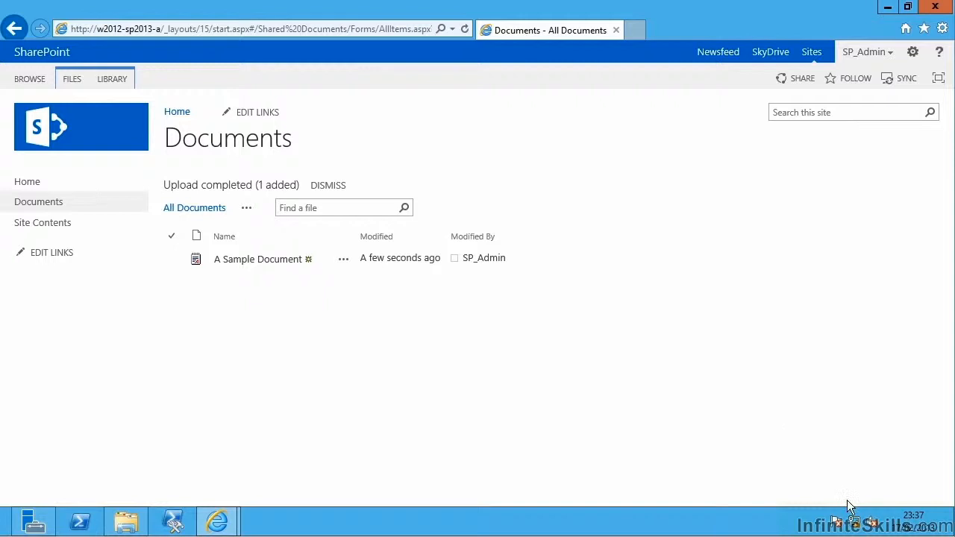